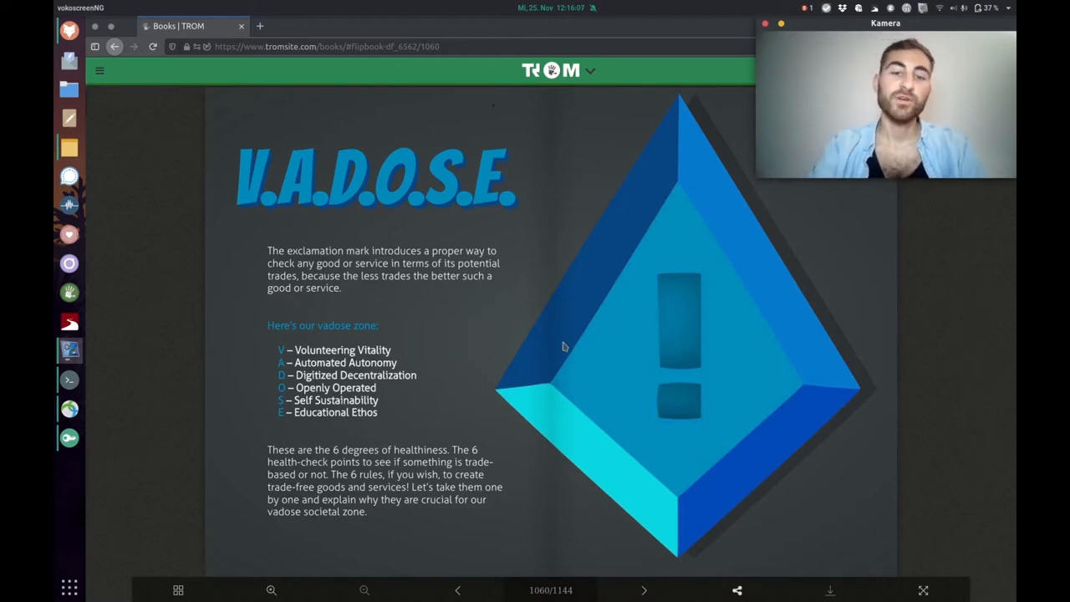
# Flip back one spread to the vadose zone farmhouse illustration at page 1058.
pyautogui.click(458, 590)
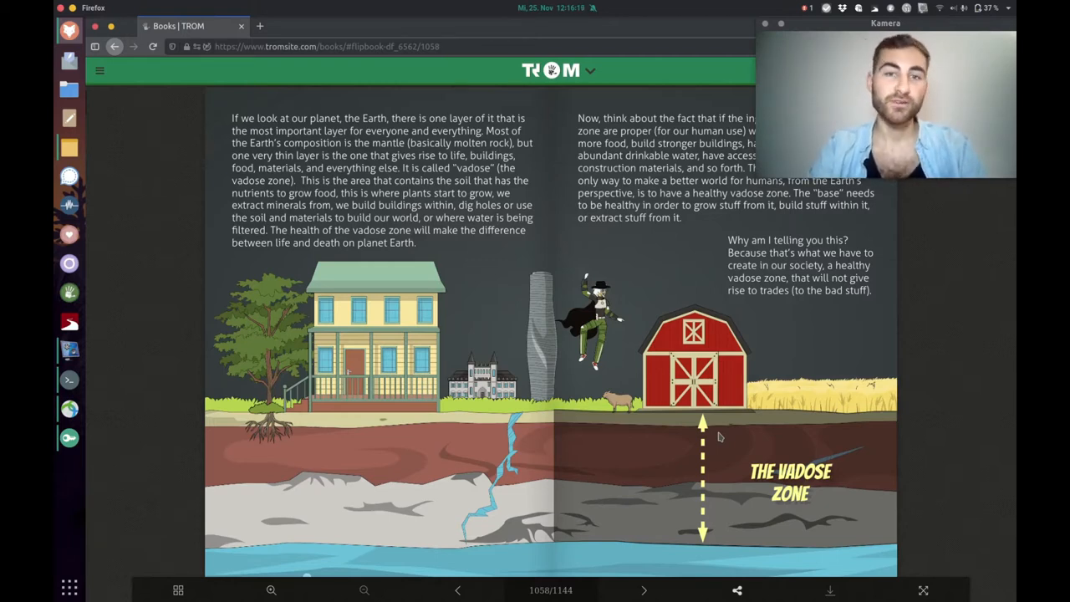
pyautogui.moveTo(828, 398)
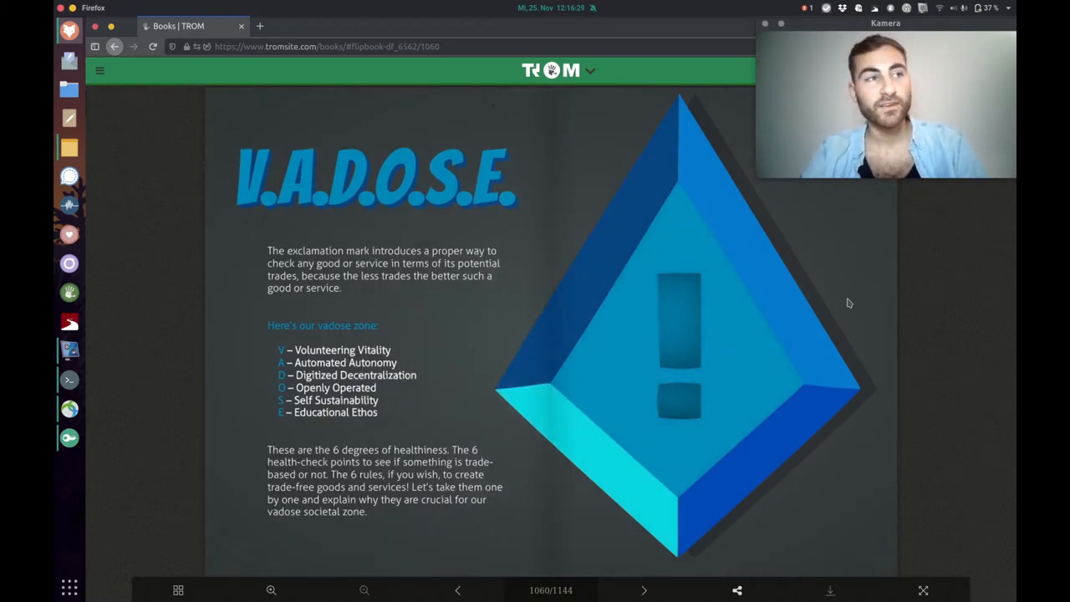
pyautogui.moveTo(525, 261)
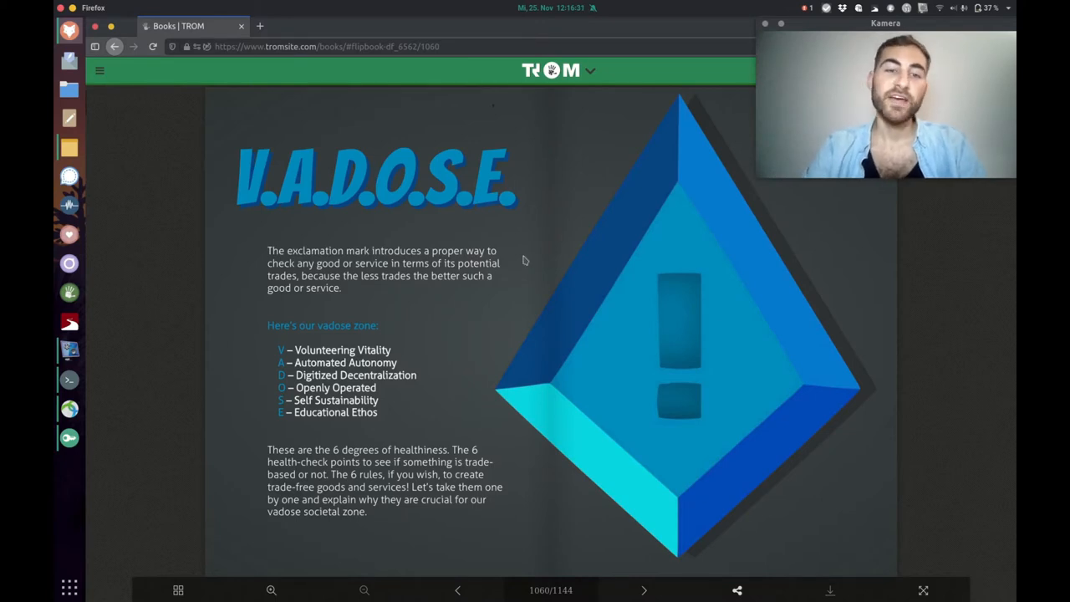
pyautogui.moveTo(405, 326)
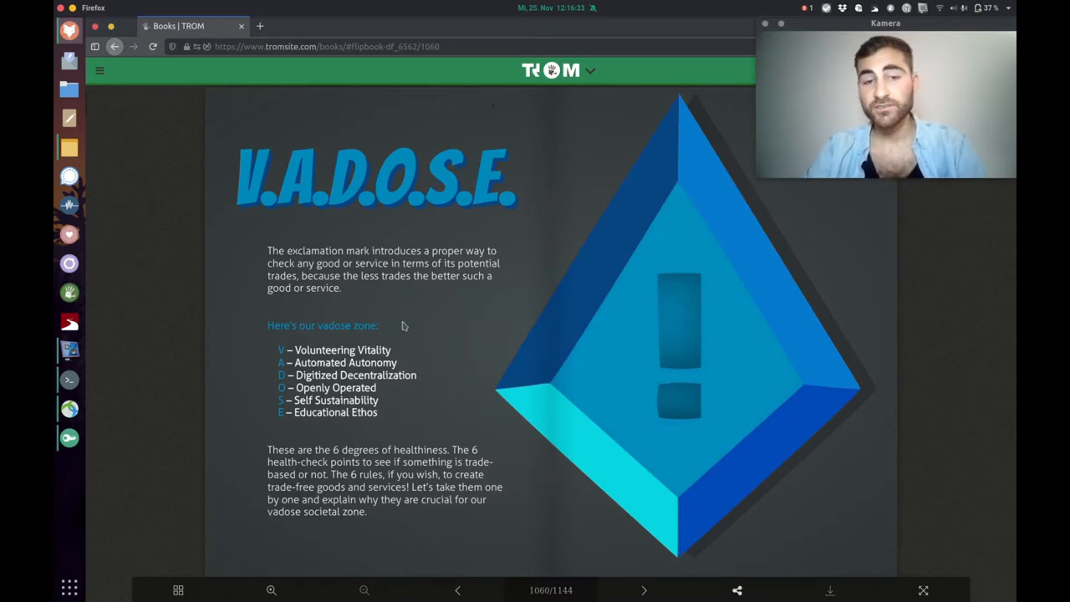
pyautogui.moveTo(434, 327)
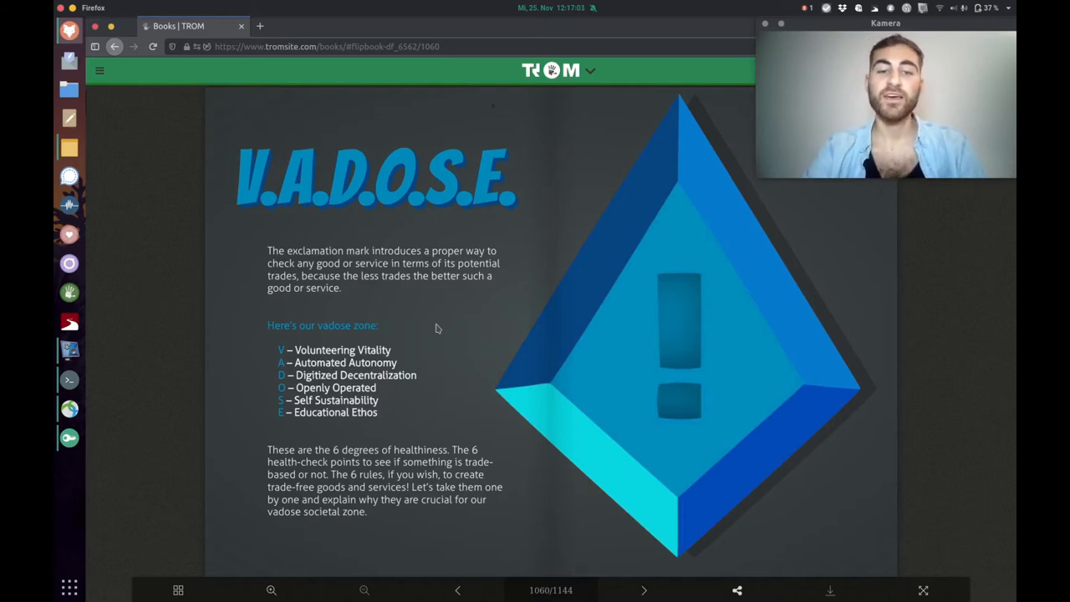
pyautogui.moveTo(710, 244)
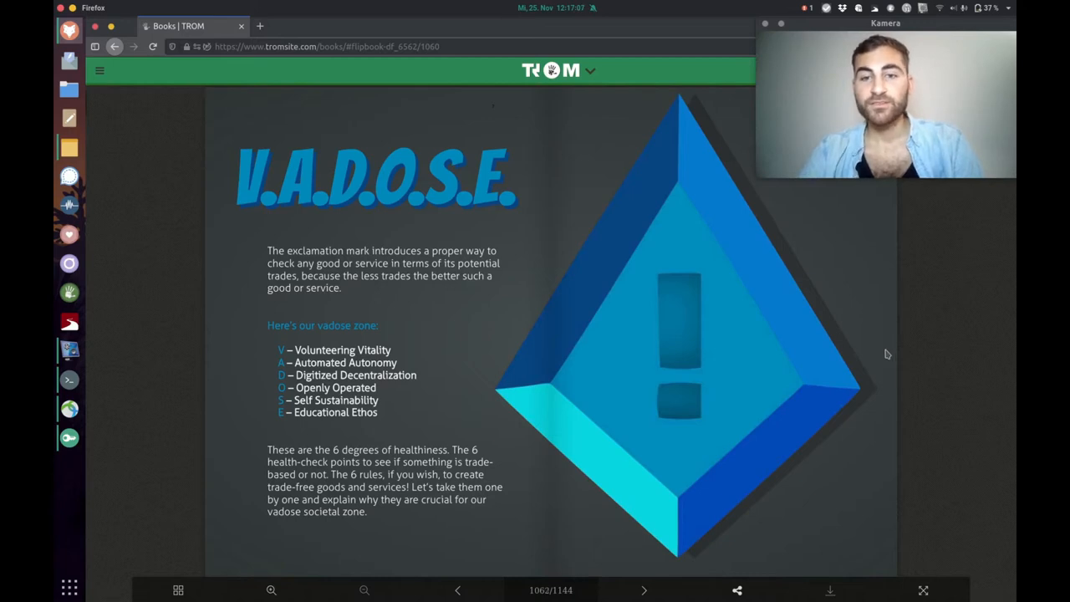
# Advance to page 1064, Volunteering Vitality, with its mostly blue health bar.
pyautogui.click(644, 590)
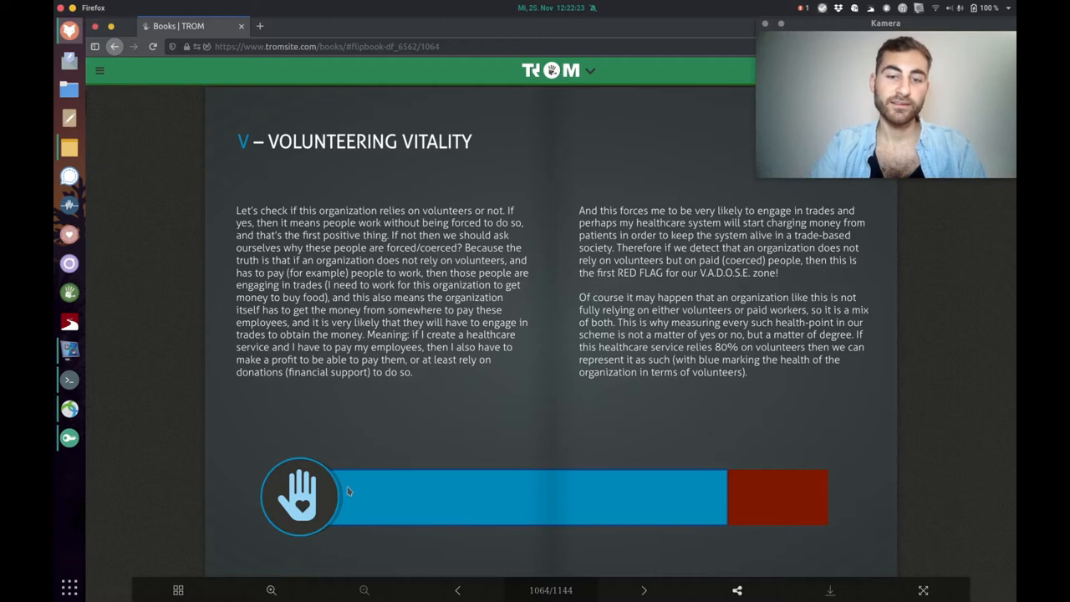
pyautogui.moveTo(535, 488)
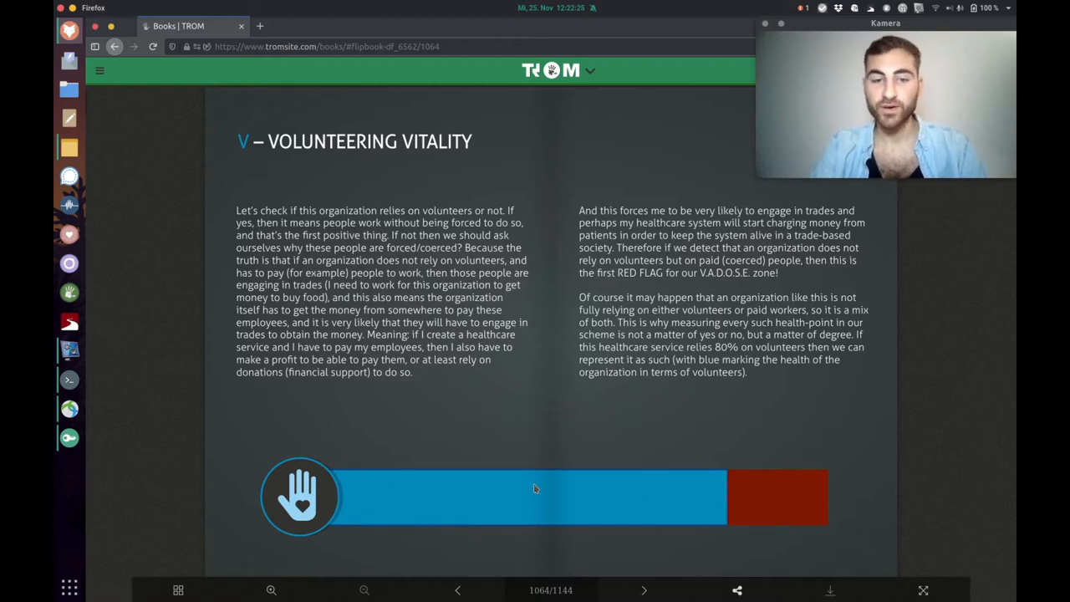
pyautogui.moveTo(759, 499)
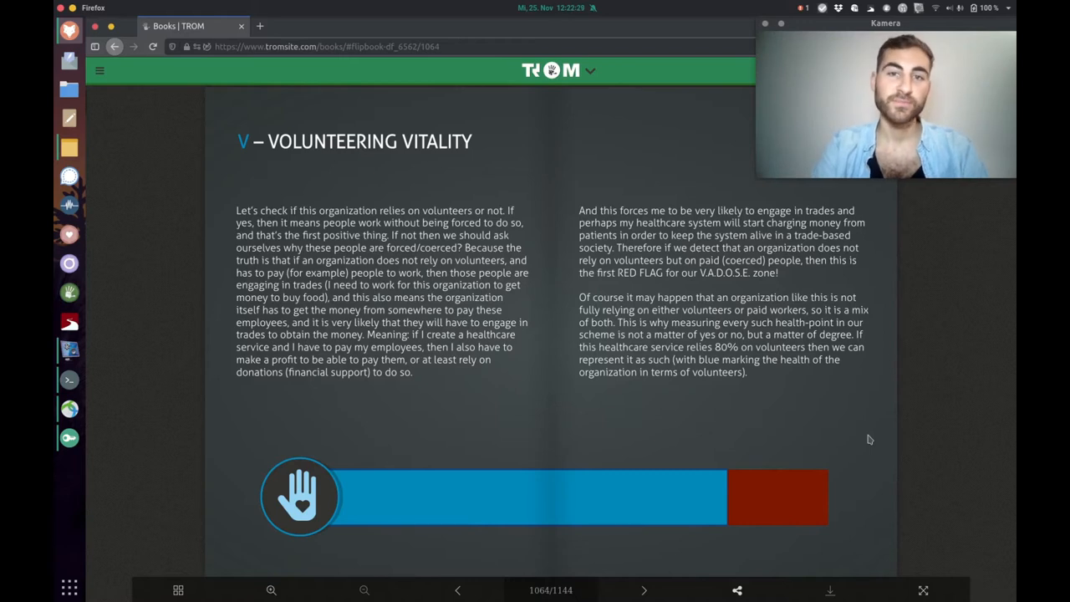
# Advance to page 1066, Automated Autonomy, its health bar about 60% blue.
pyautogui.click(642, 590)
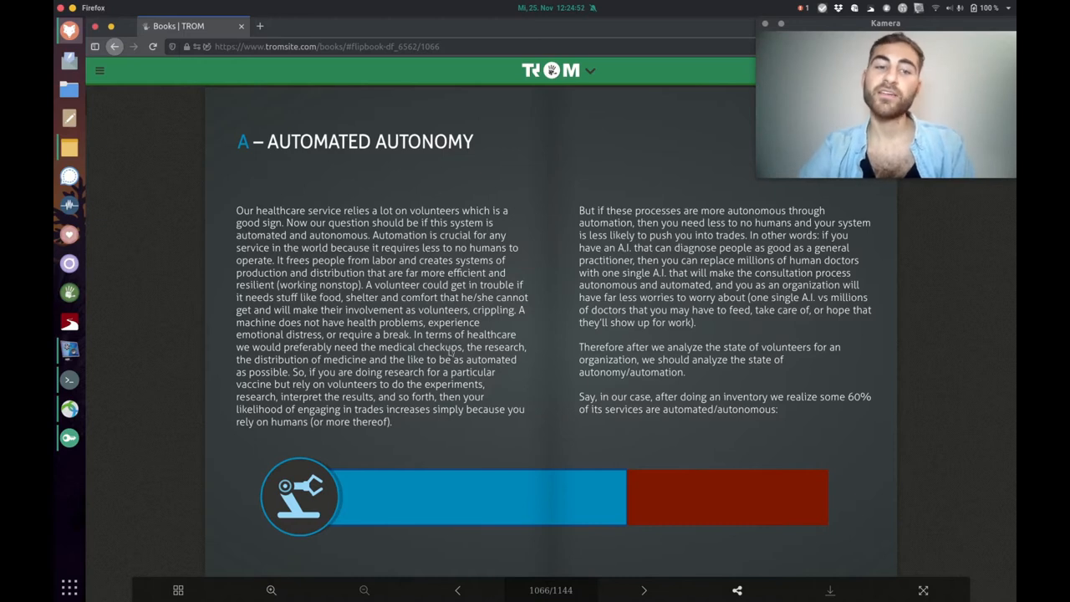
pyautogui.moveTo(540, 360)
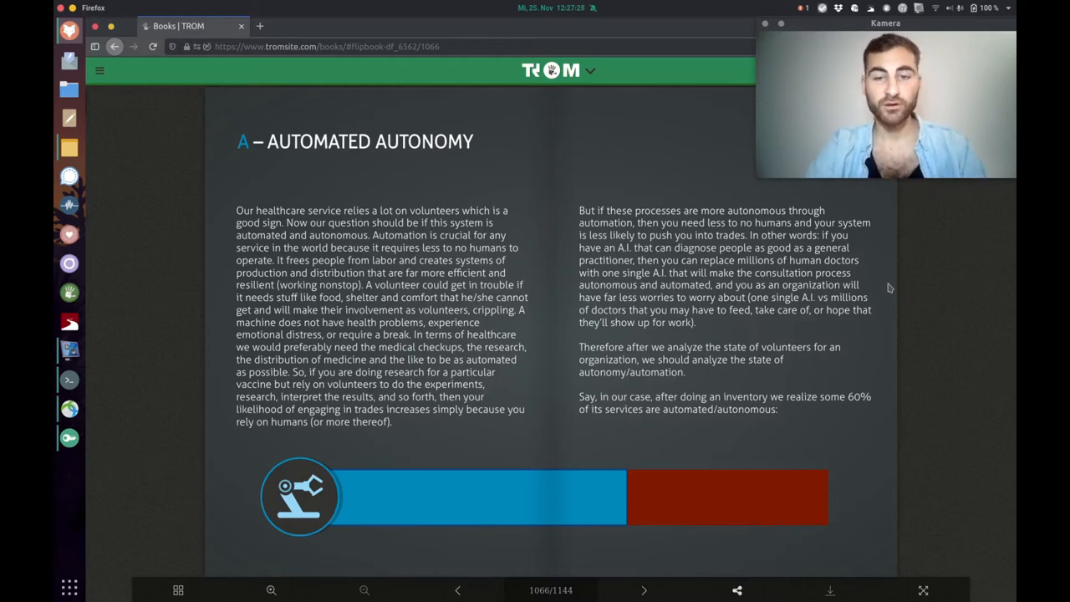
pyautogui.moveTo(833, 448)
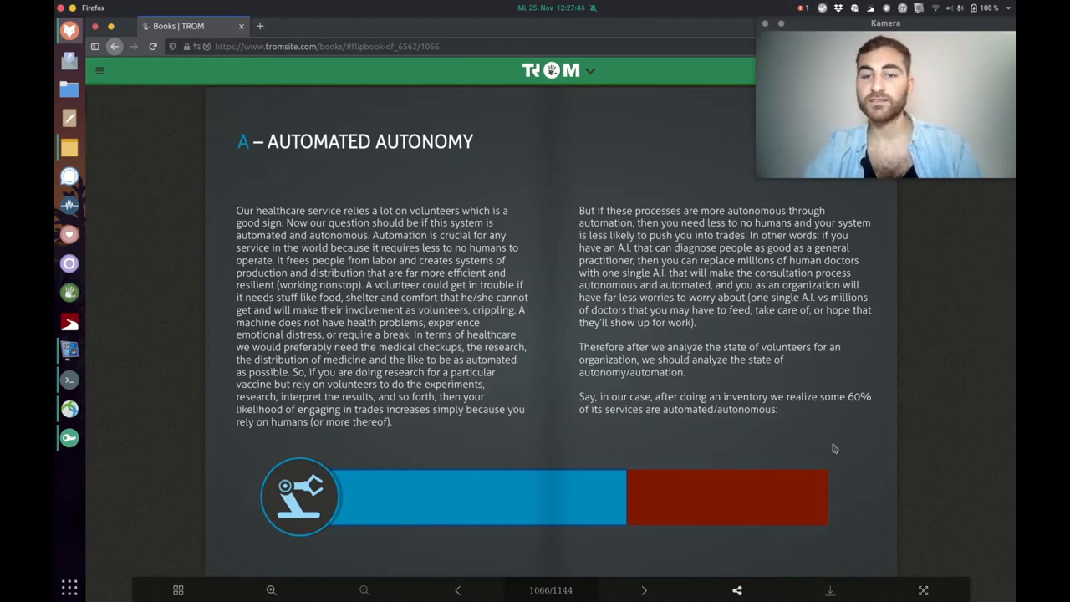
pyautogui.moveTo(470, 551)
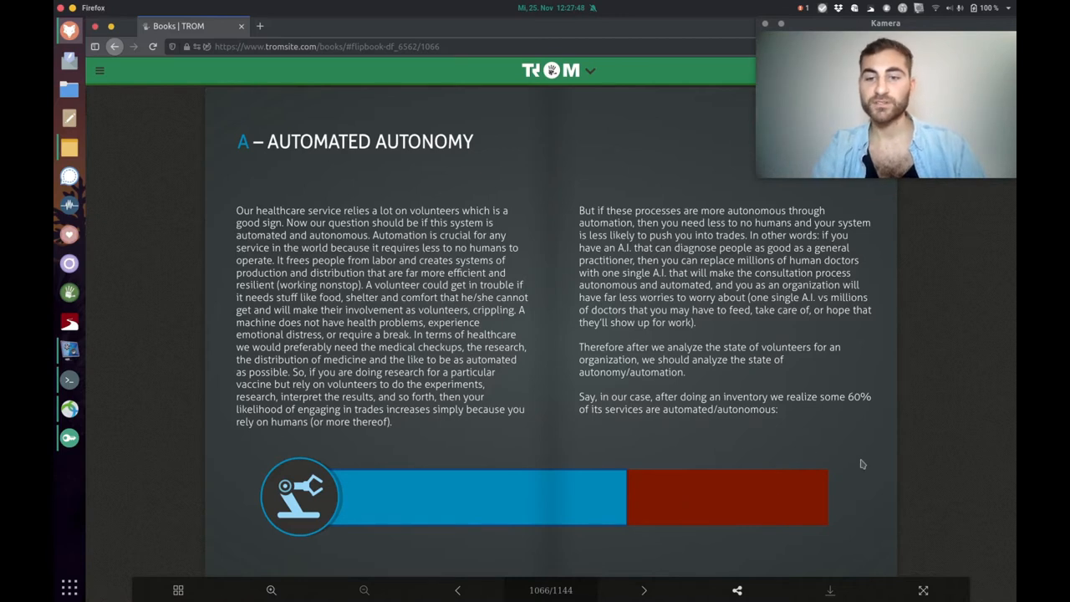
# Turn ahead to page 1068, Digitized Decentralization, its health bar about half blue.
pyautogui.click(642, 591)
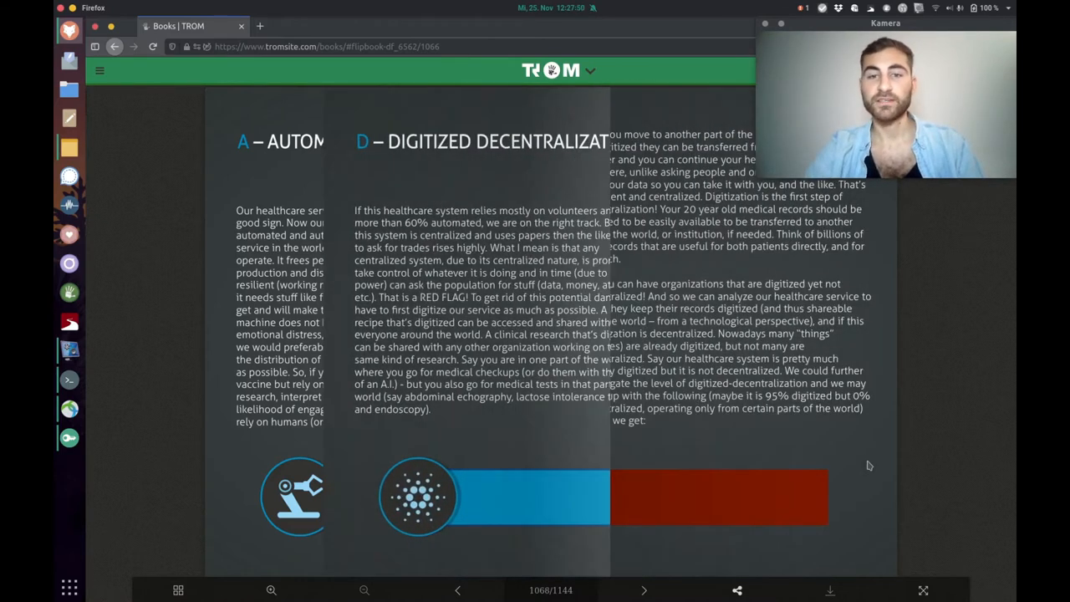
pyautogui.click(642, 590)
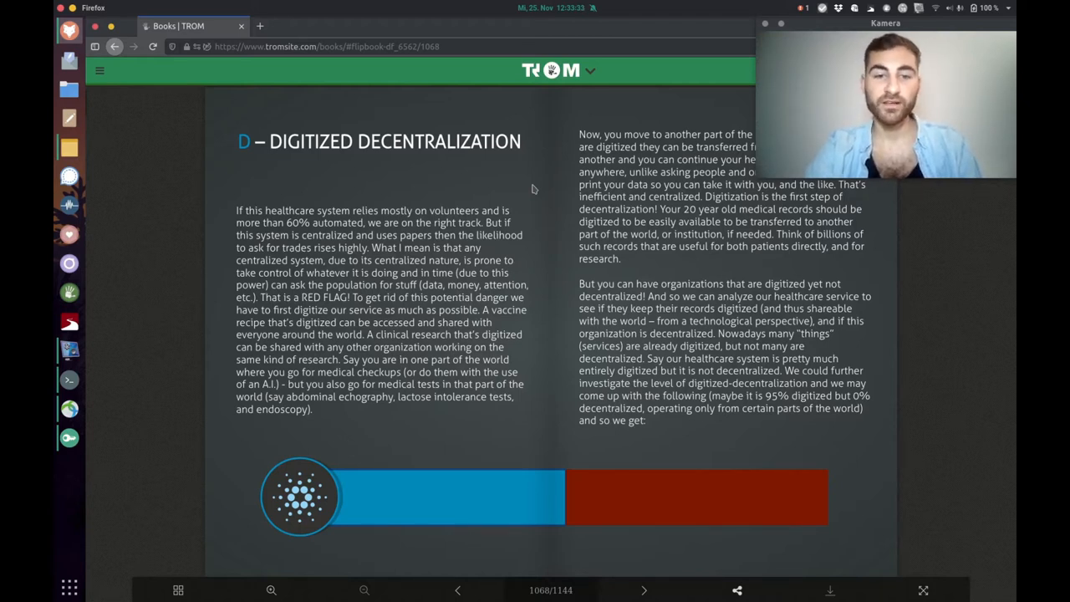
pyautogui.moveTo(737, 132)
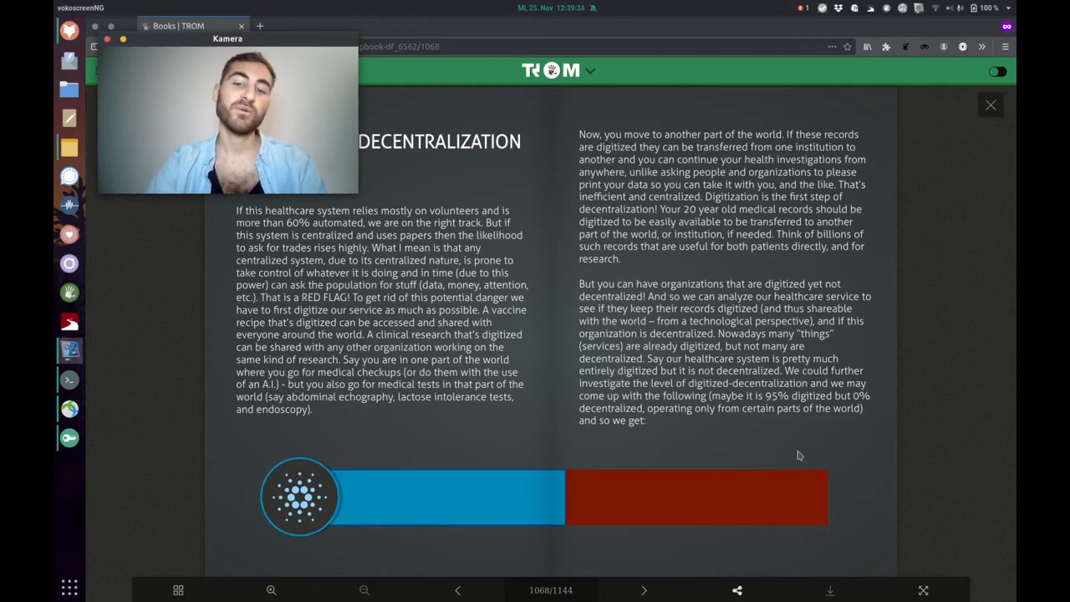
pyautogui.moveTo(819, 455)
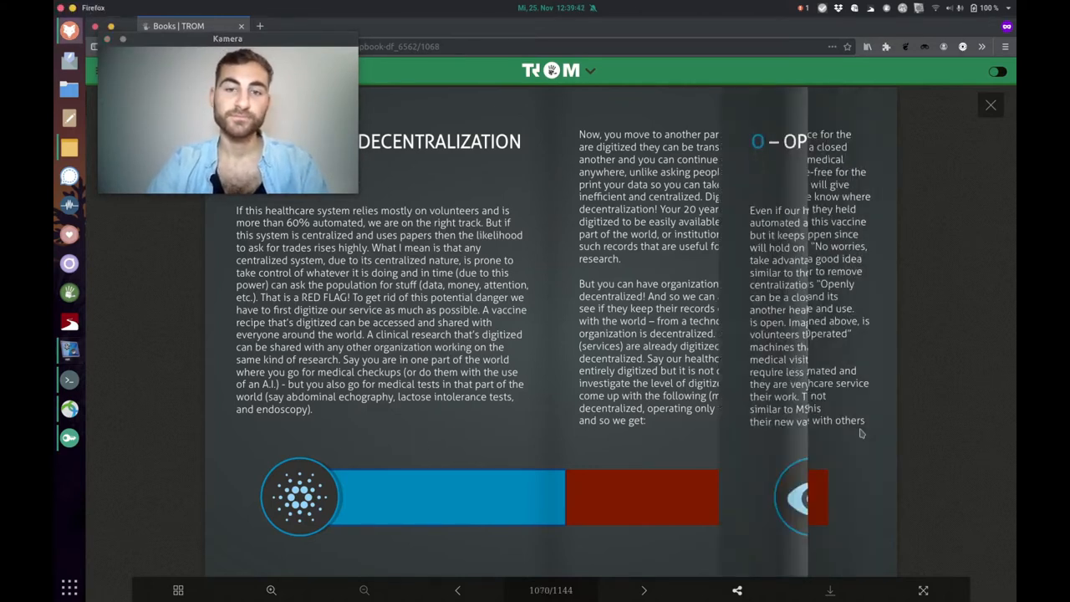
# Advance to page 1070, Openly Operated, rating the healthcare service 90%.
pyautogui.click(642, 588)
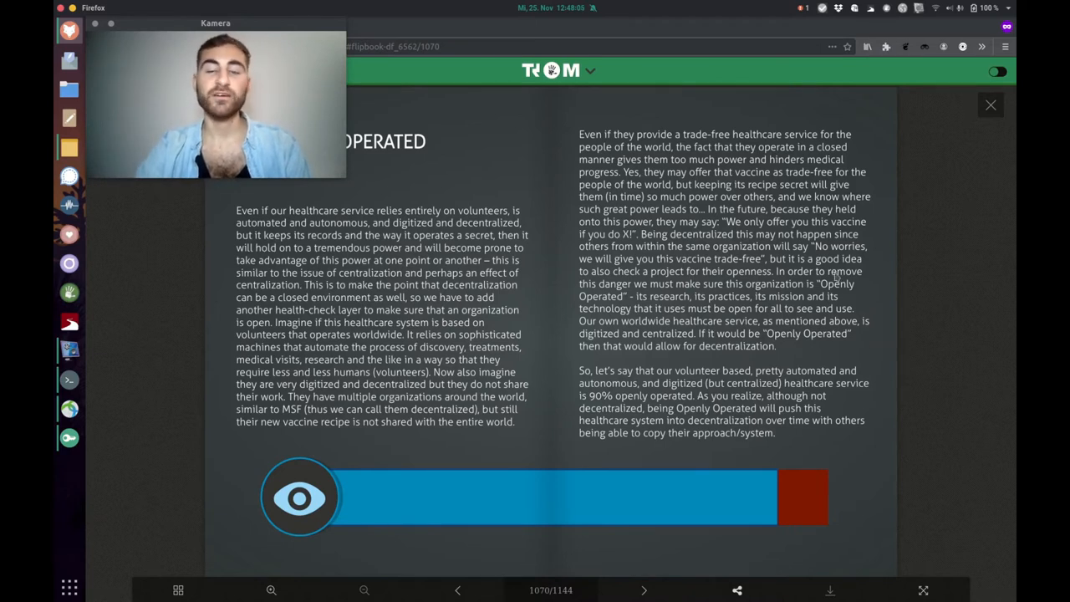
# Turn to page 1072, Self Sustainability, rating the healthcare service 70%.
pyautogui.click(644, 591)
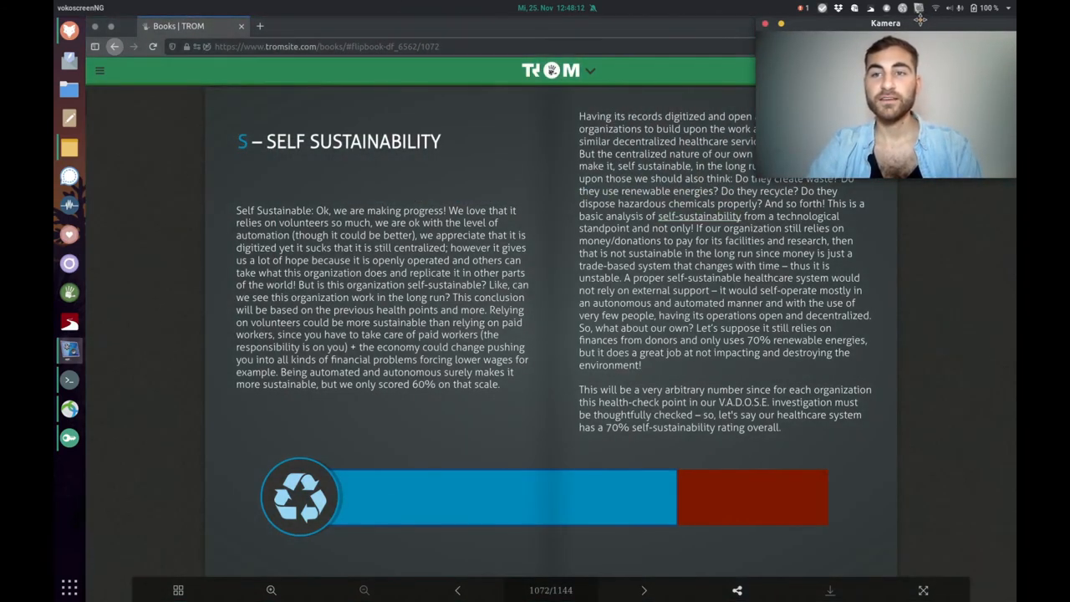
pyautogui.moveTo(879, 409)
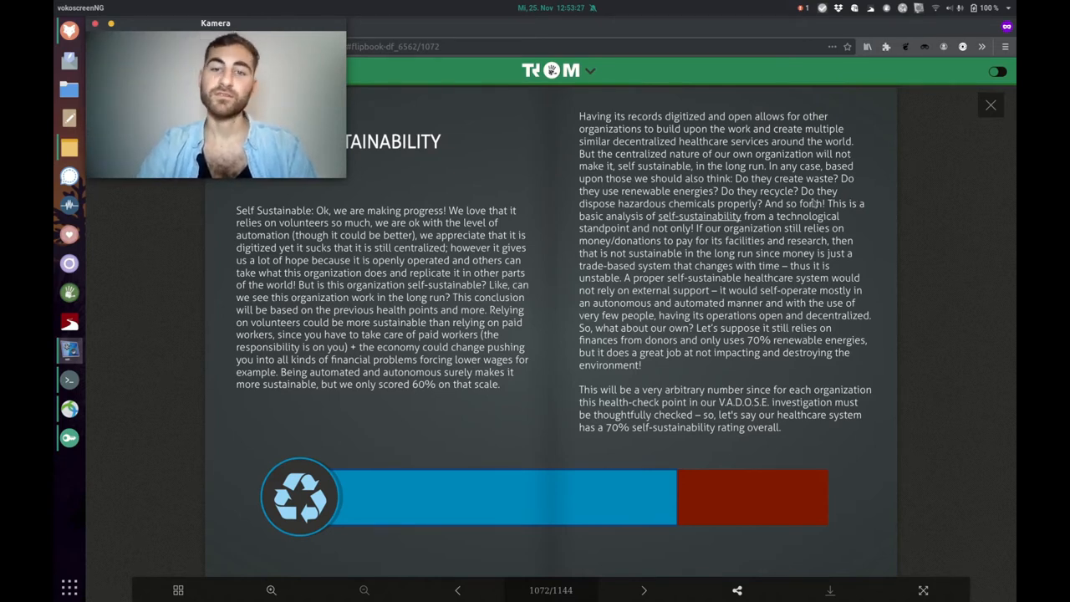
pyautogui.moveTo(869, 264)
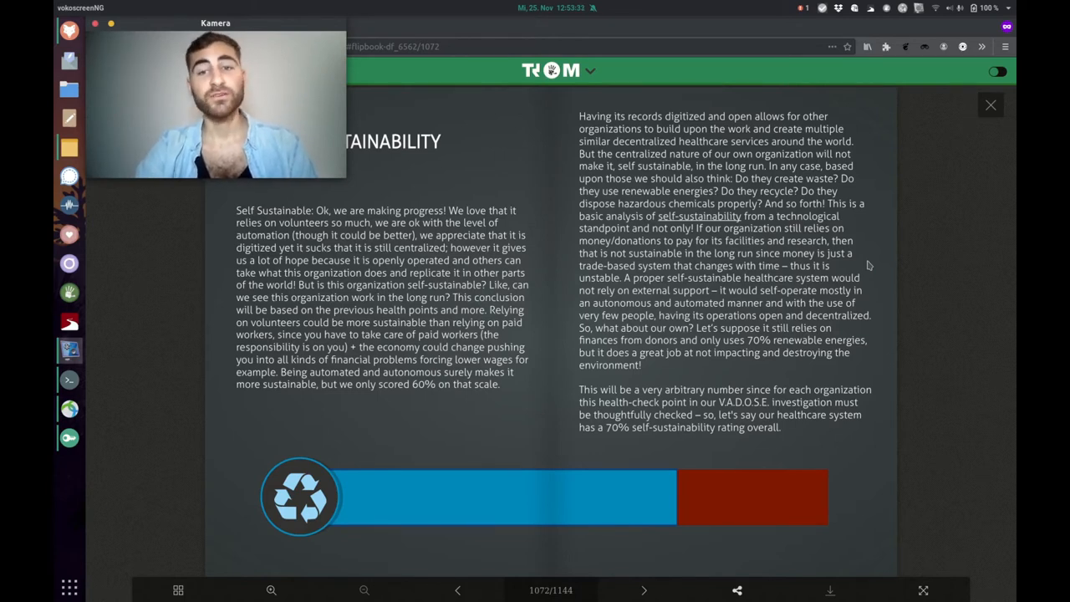
pyautogui.moveTo(853, 270)
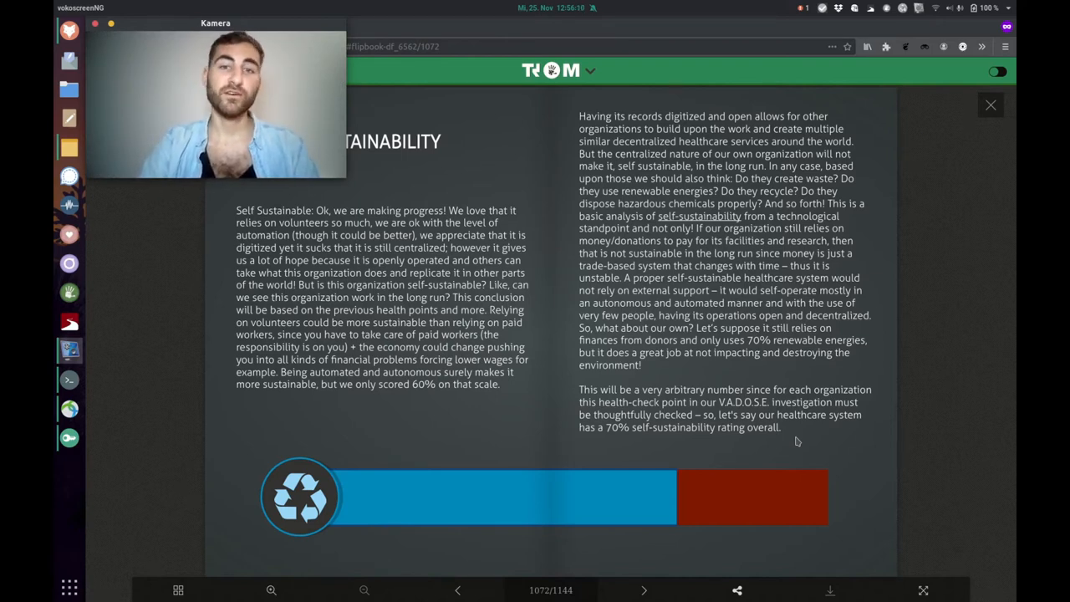
pyautogui.moveTo(612, 518)
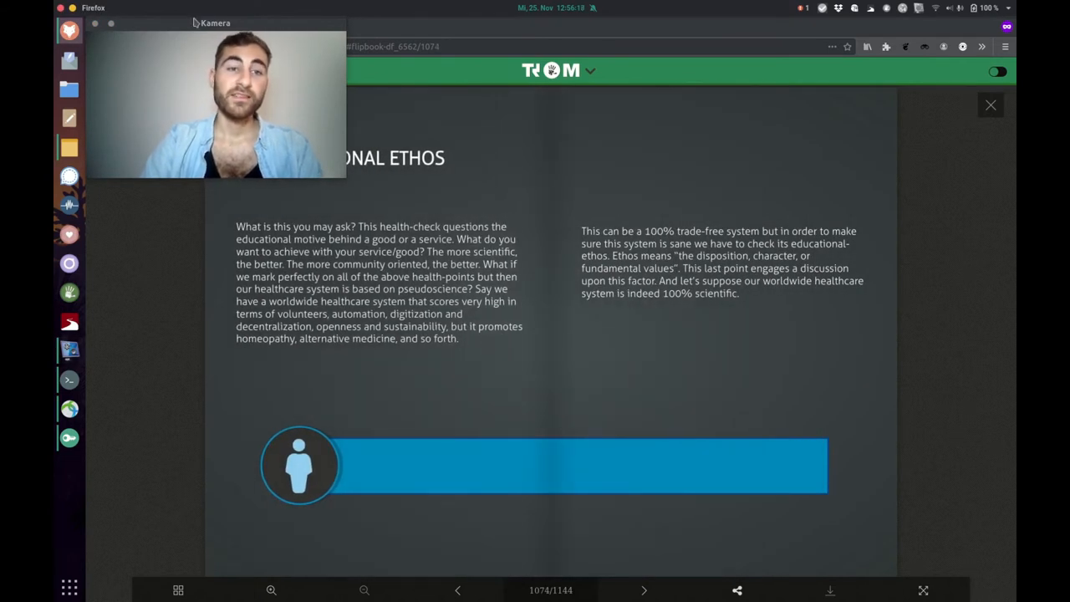
# Drag across the top bar while the Educational Ethos spread, page 1074, is shown.
pyautogui.moveTo(215, 23); pyautogui.dragTo(795, 32)
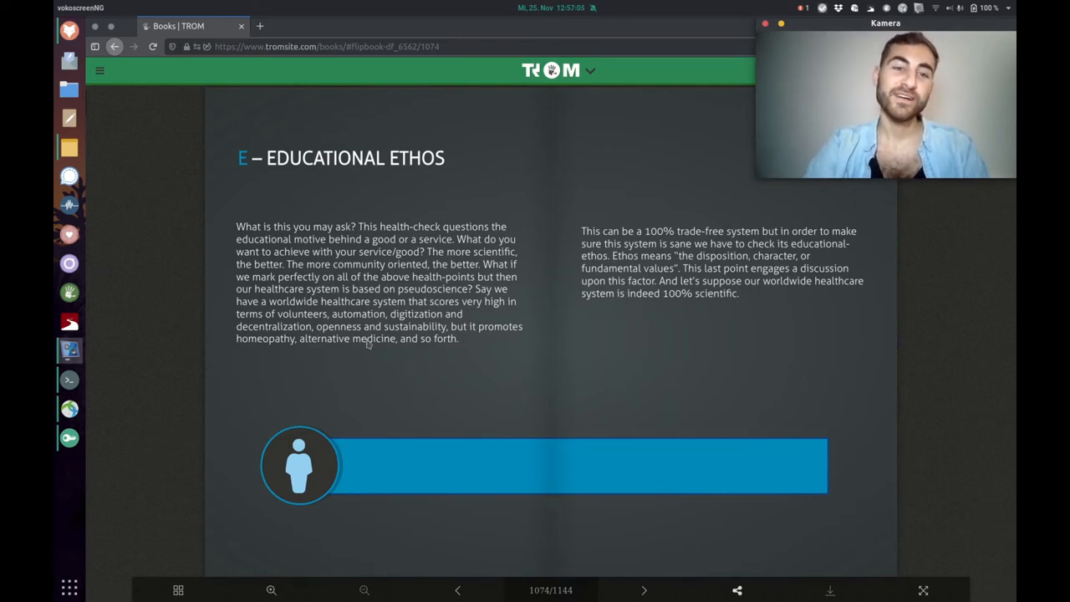
pyautogui.moveTo(525, 163)
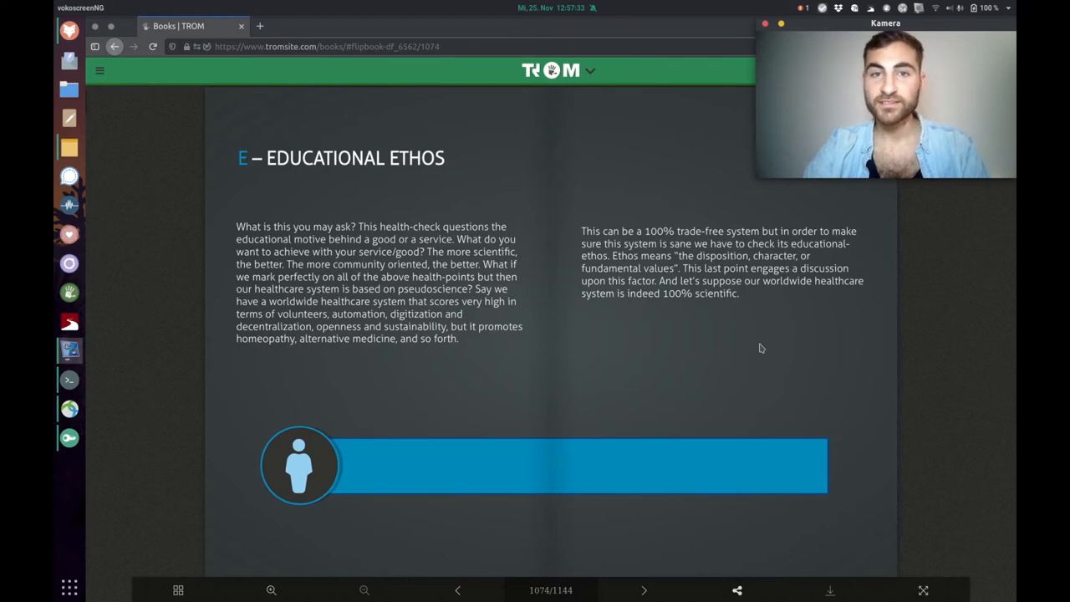
pyautogui.moveTo(739, 359)
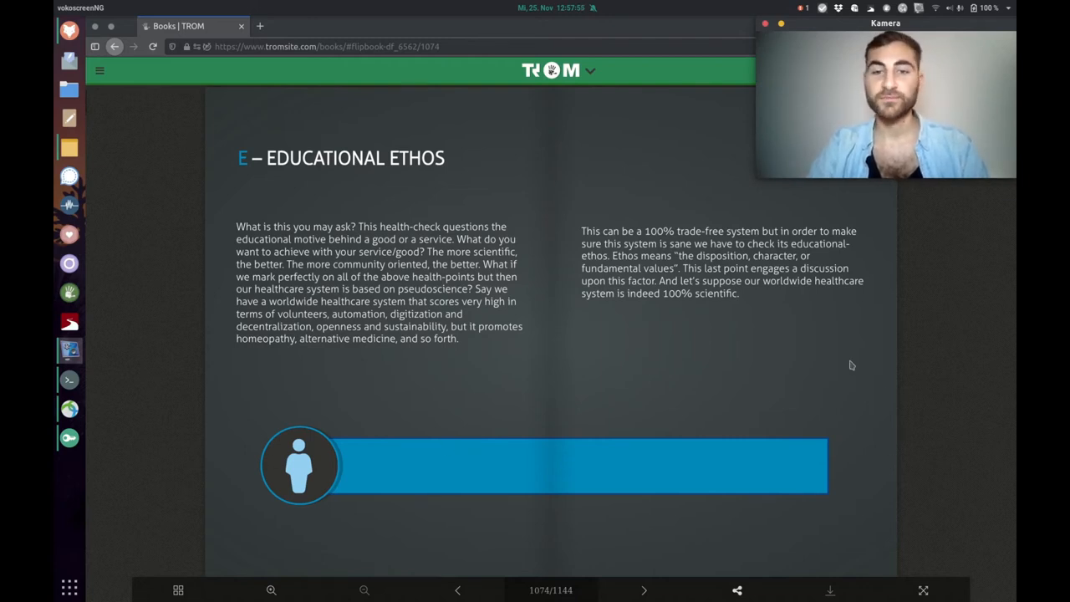
# Turn to page 1076, the summary of all six V.A.D.O.S.E. health bars.
pyautogui.click(642, 590)
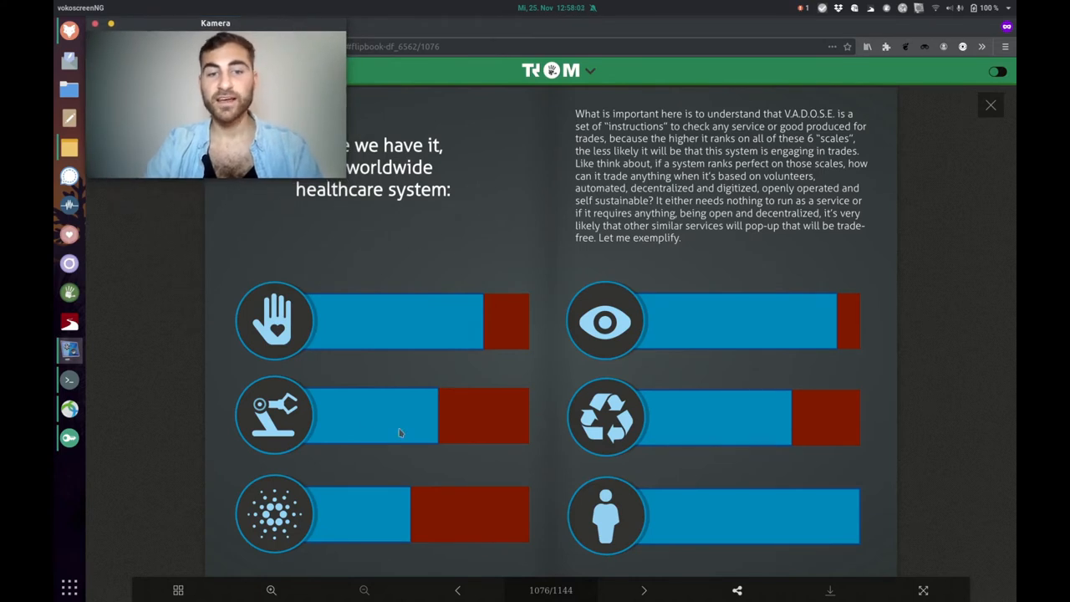
pyautogui.moveTo(906, 269)
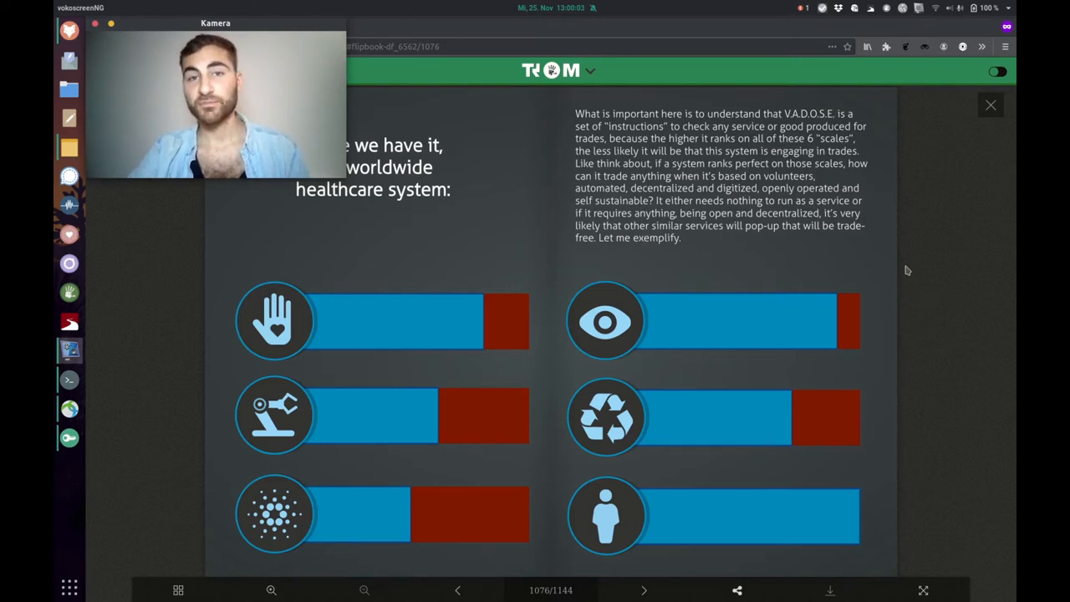
# Advance to page 1078 introducing the Trade-Based Operating System becoming TFOS.
pyautogui.click(642, 590)
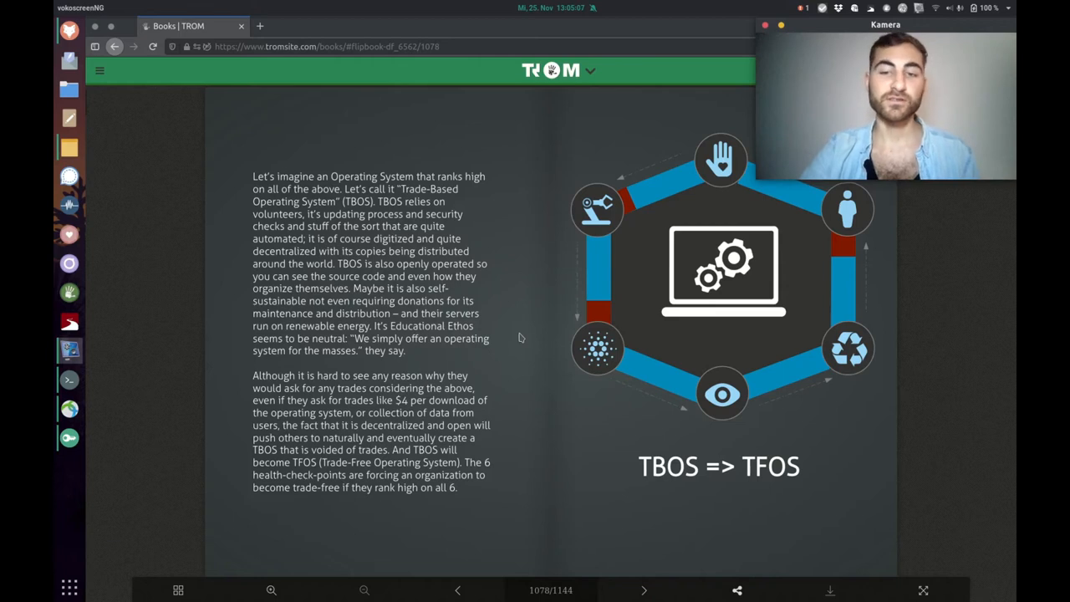
pyautogui.moveTo(666, 485)
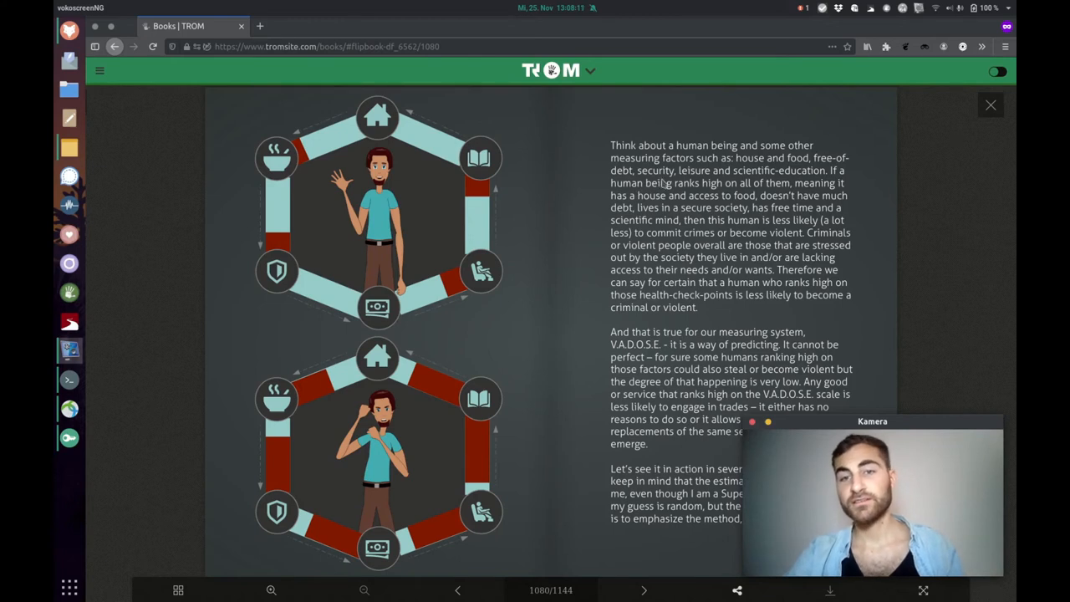
pyautogui.moveTo(888, 194)
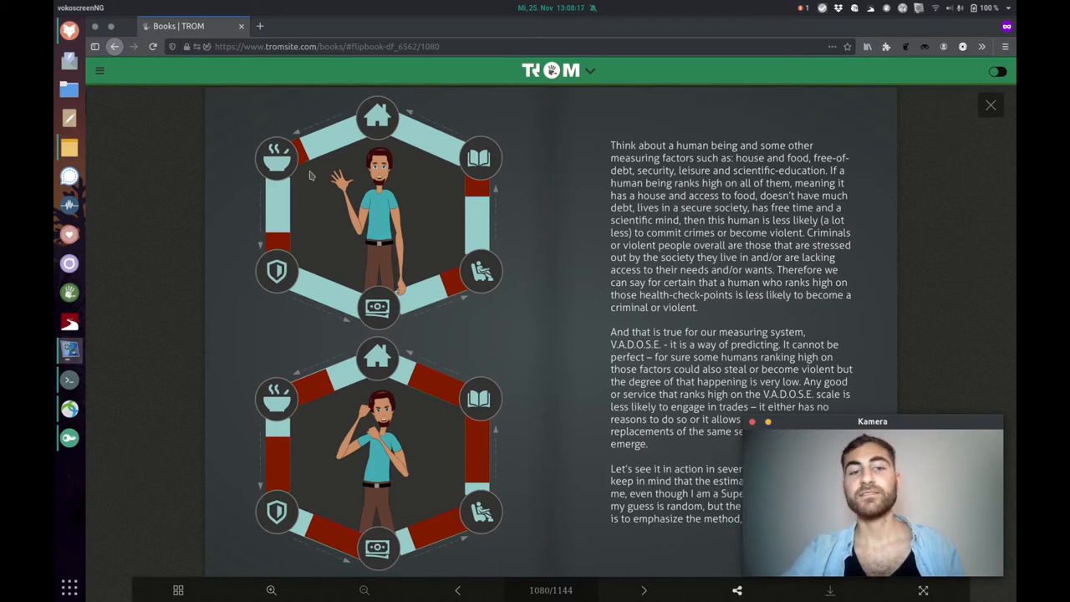
pyautogui.moveTo(785, 181)
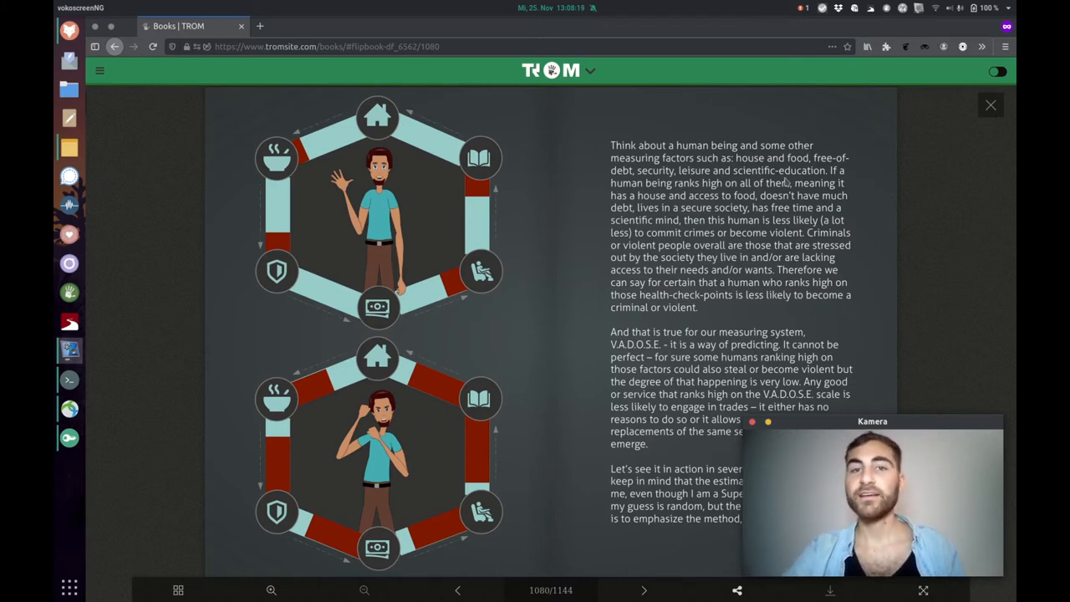
pyautogui.moveTo(963, 298)
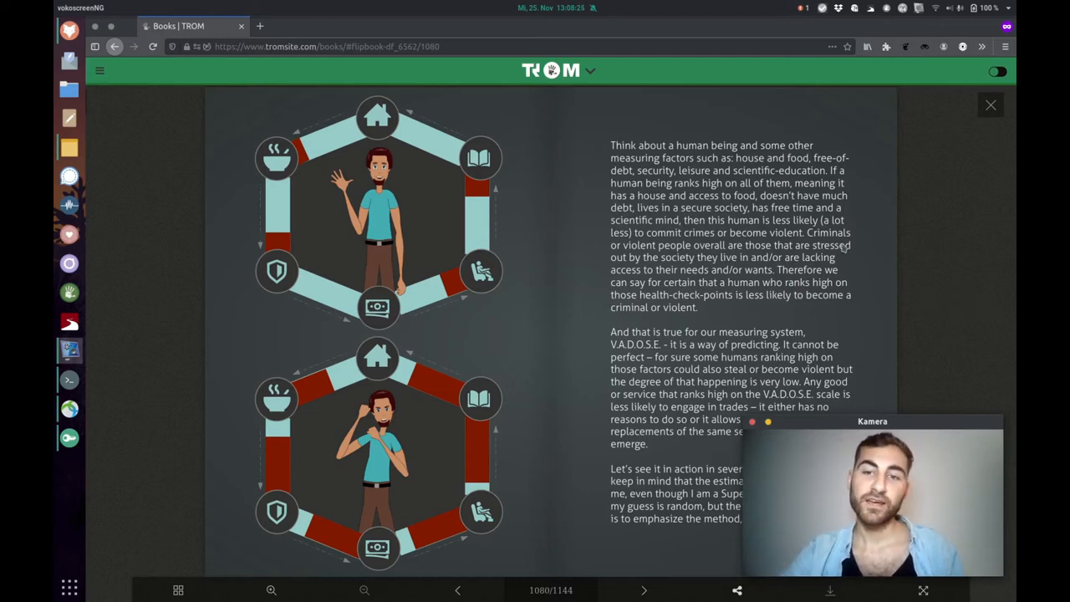
pyautogui.moveTo(869, 267)
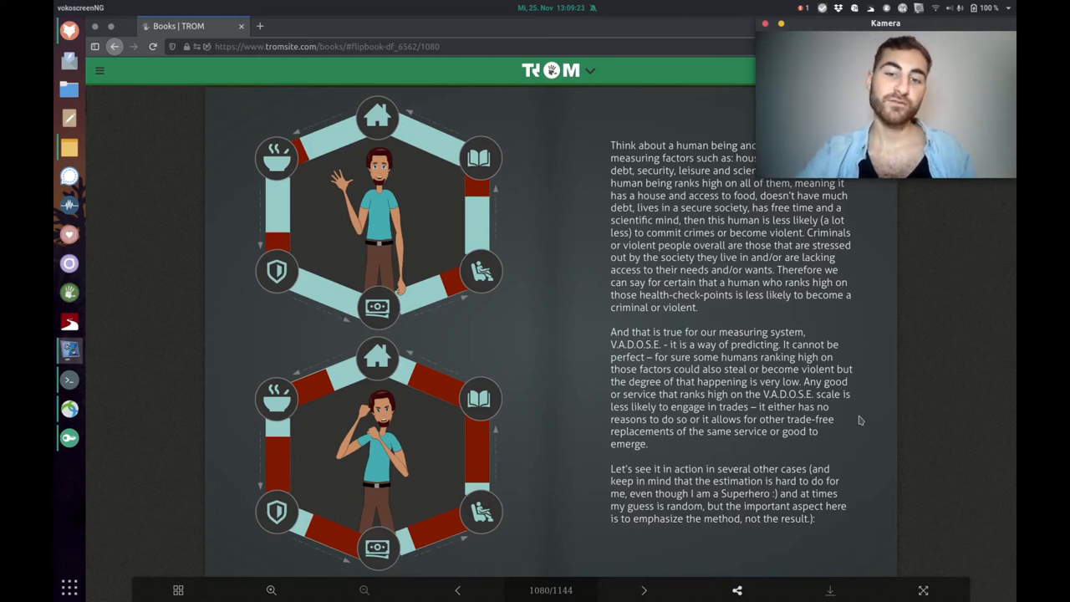
pyautogui.moveTo(886, 346)
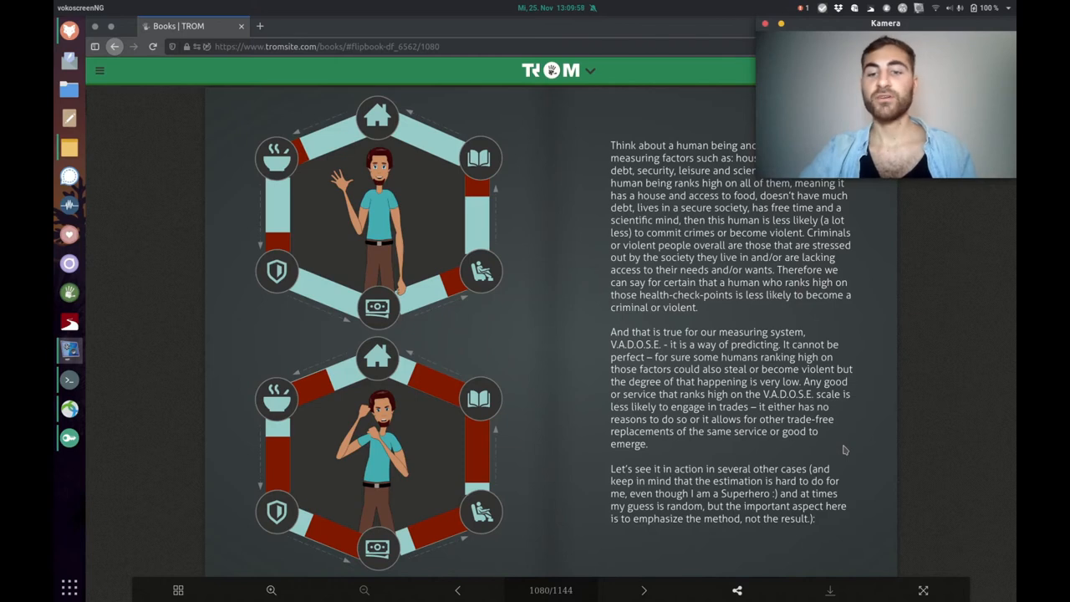
pyautogui.moveTo(853, 328)
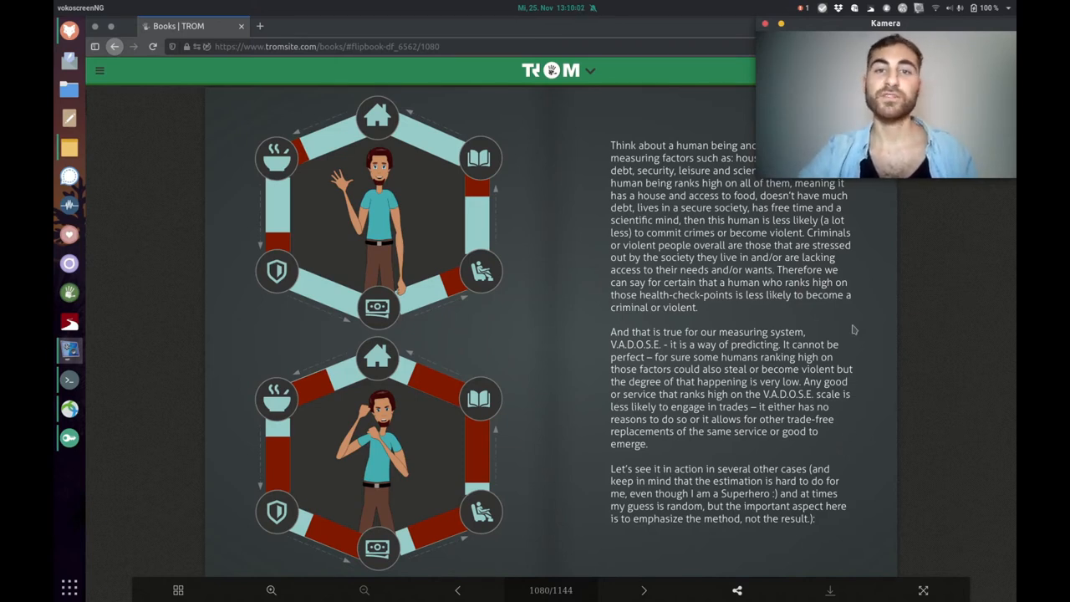
# Flip ahead to page 1082, the FaceBook V.A.D.O.S.E. breakdown spread.
pyautogui.click(644, 591)
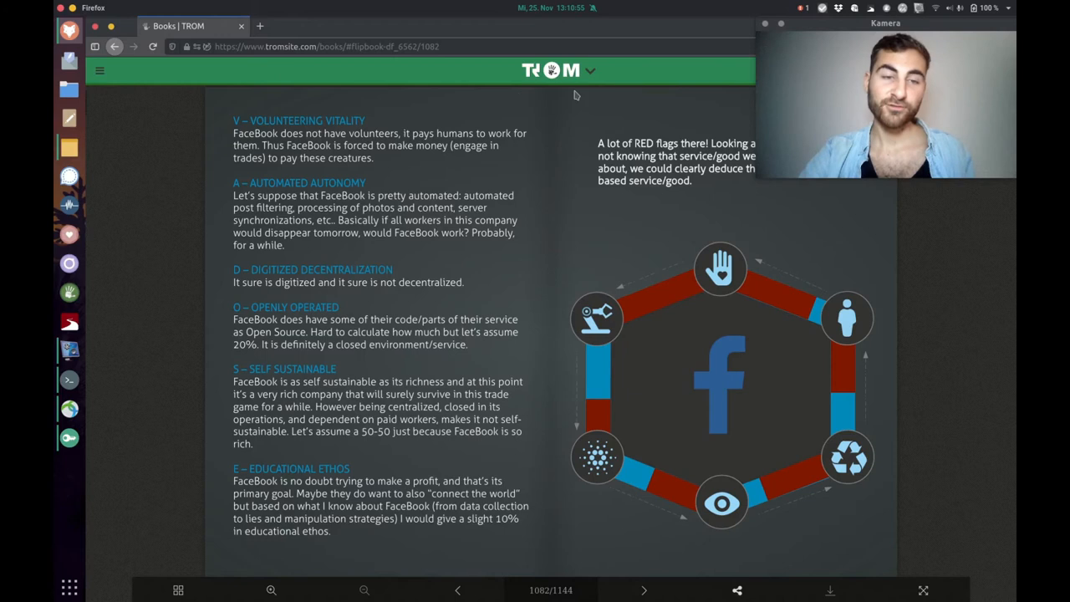
pyautogui.moveTo(410, 168)
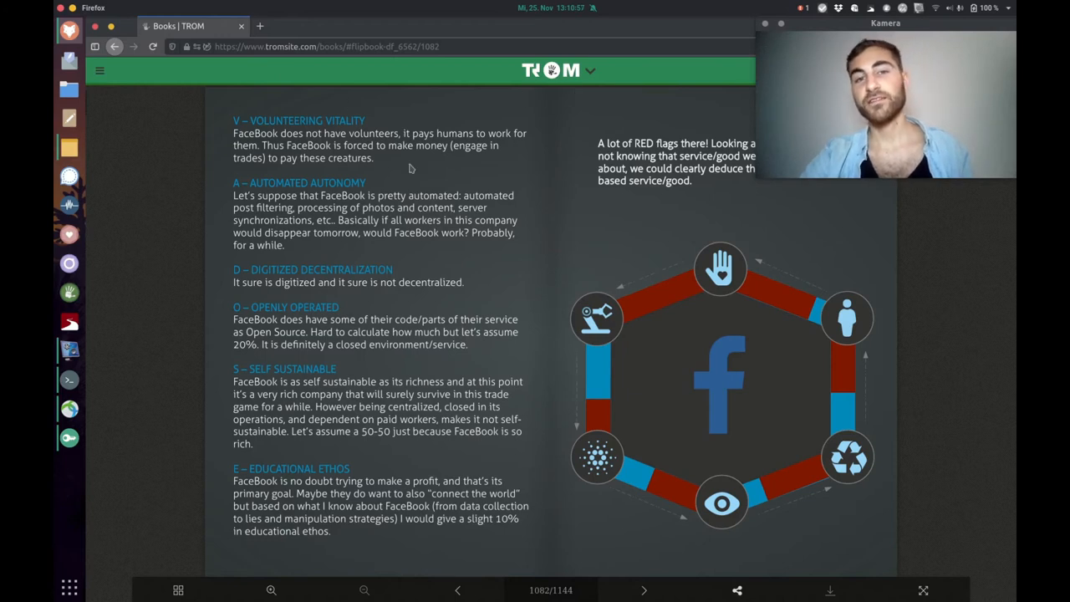
pyautogui.moveTo(559, 308)
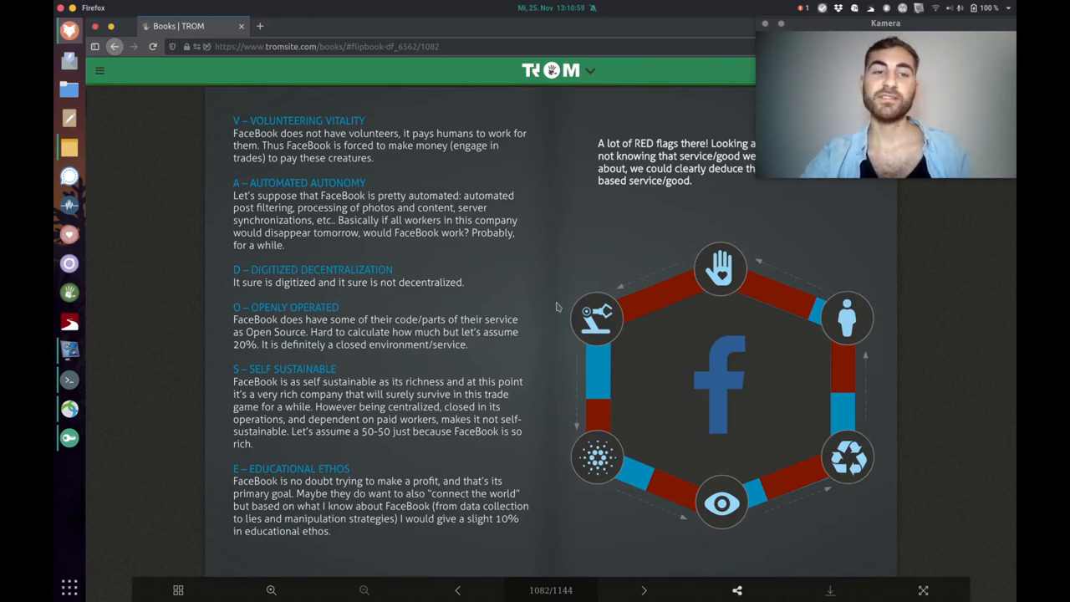
pyautogui.moveTo(575, 416)
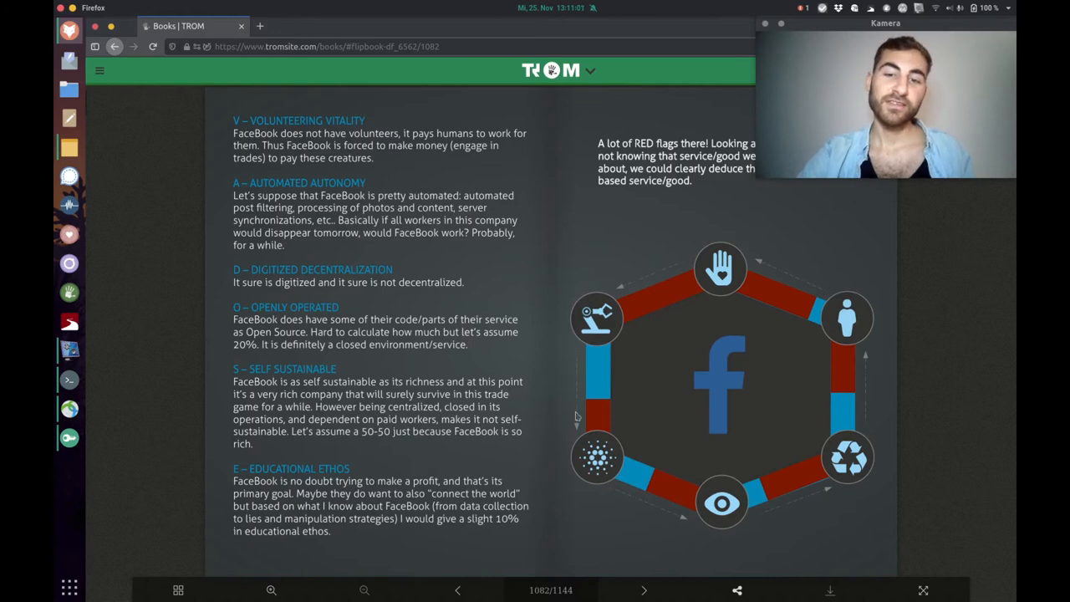
pyautogui.moveTo(591, 229)
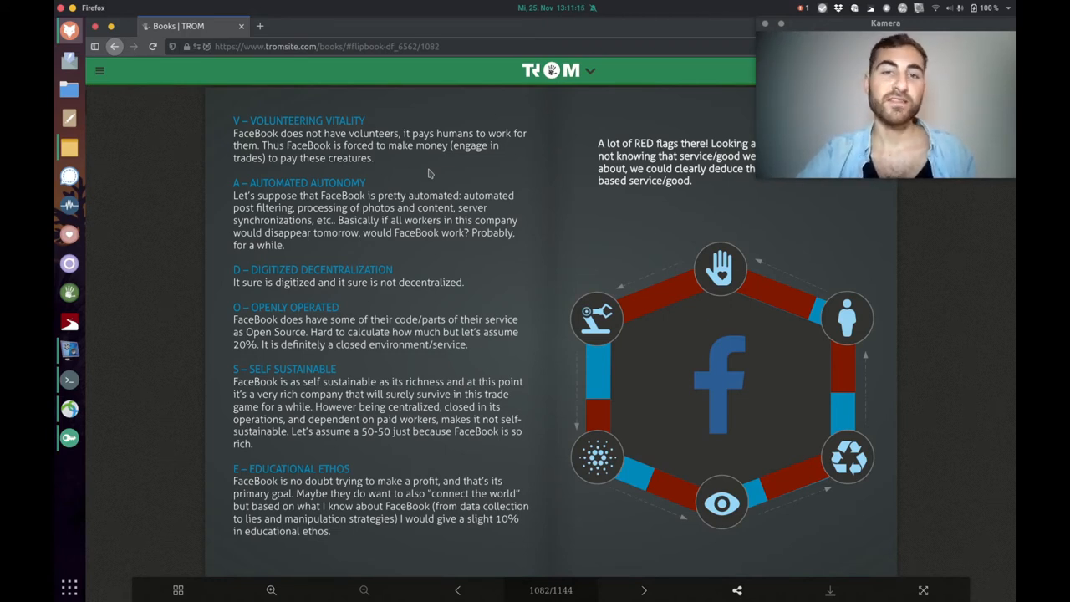
pyautogui.moveTo(424, 184)
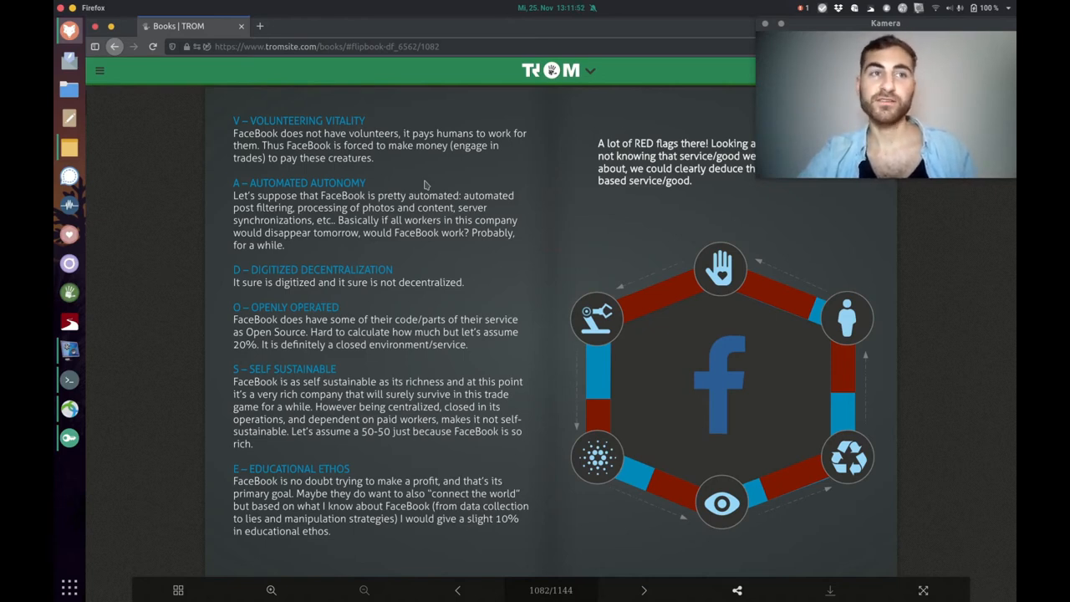
pyautogui.moveTo(448, 272)
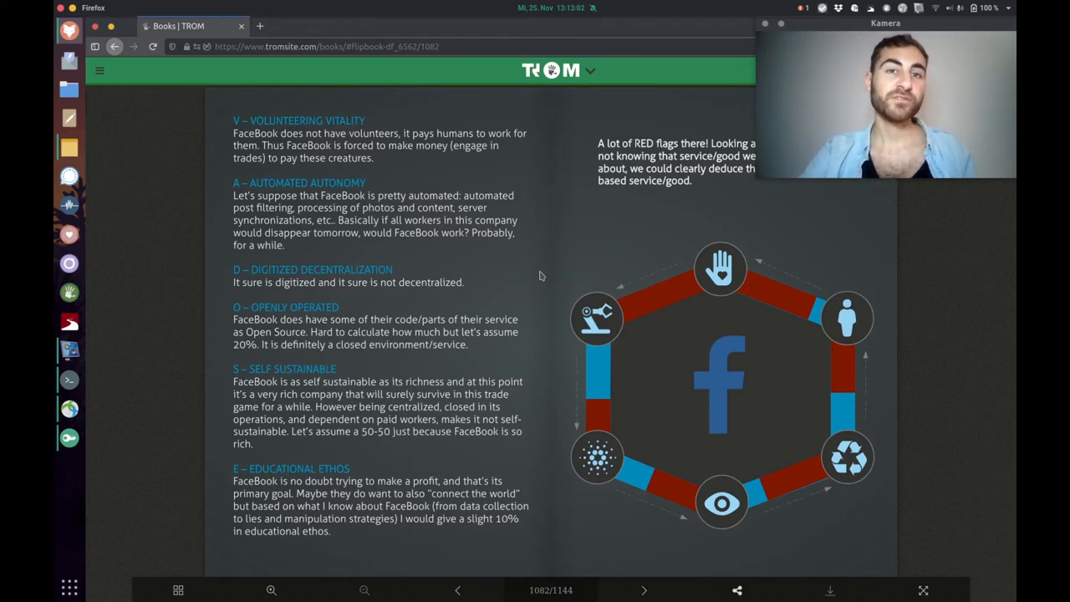
pyautogui.moveTo(251, 359)
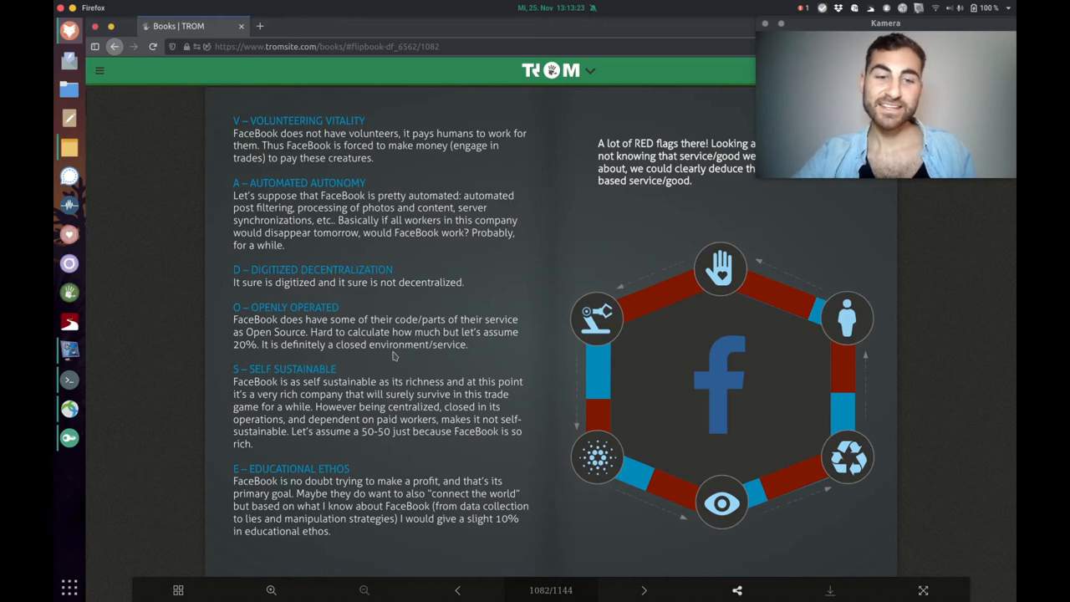
pyautogui.moveTo(435, 355)
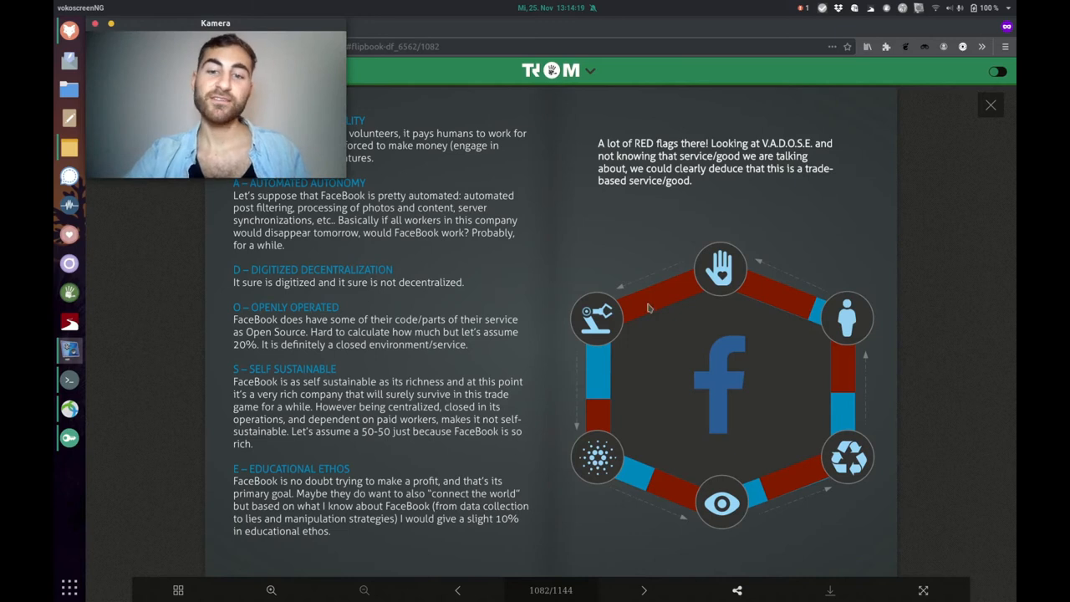
pyautogui.moveTo(761, 227)
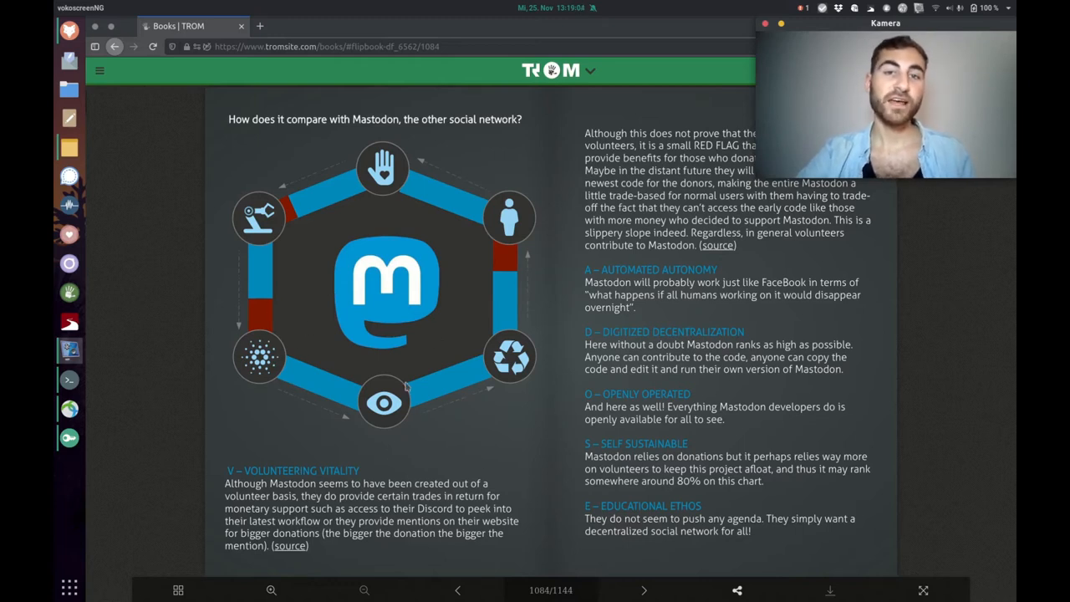
pyautogui.moveTo(348, 164)
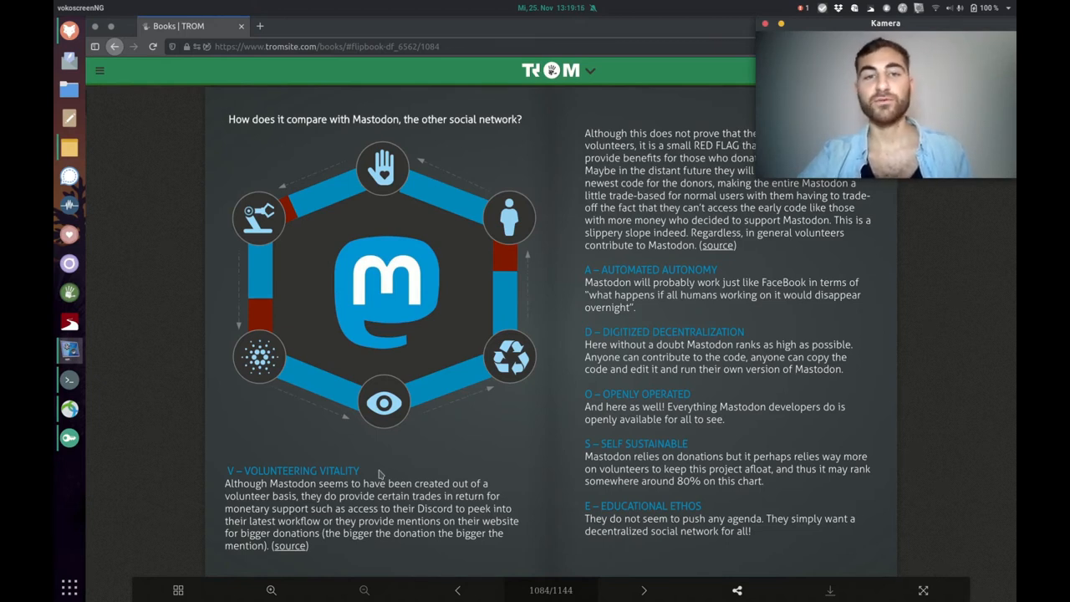
pyautogui.moveTo(508, 471)
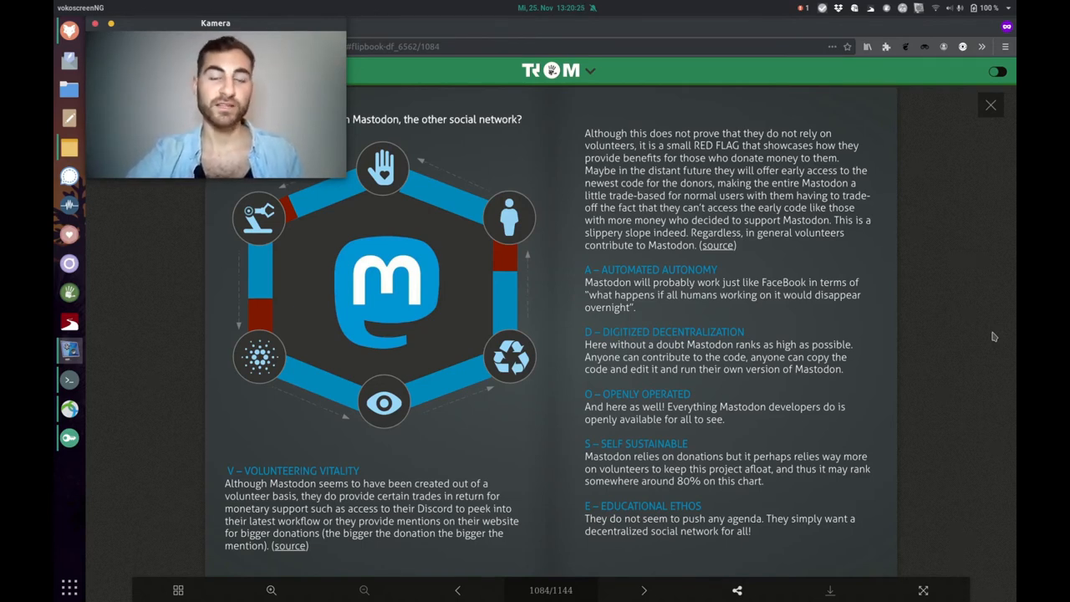
pyautogui.moveTo(818, 318)
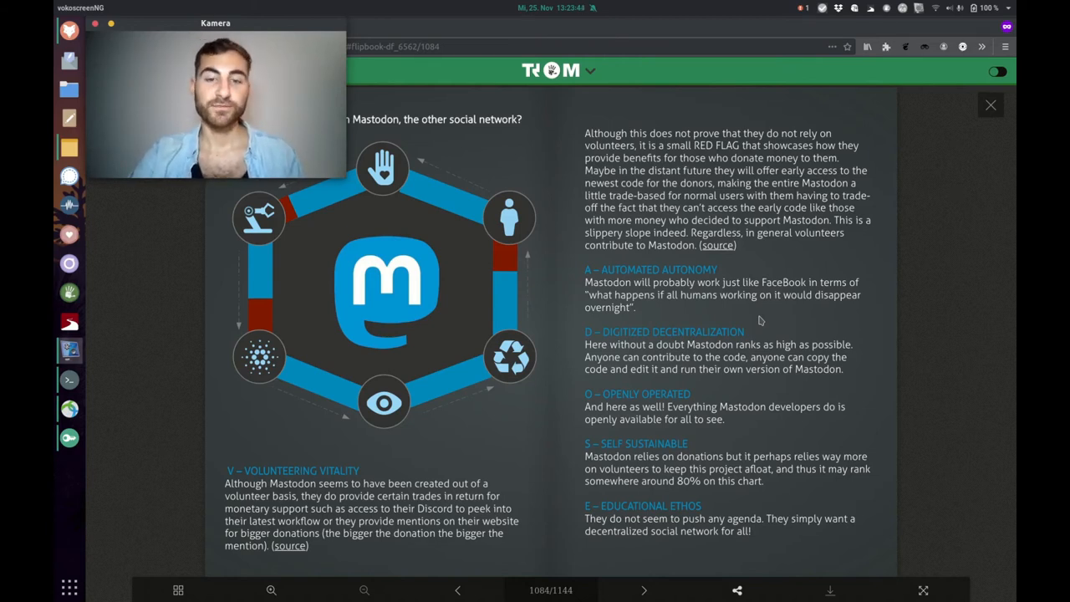
pyautogui.moveTo(782, 424)
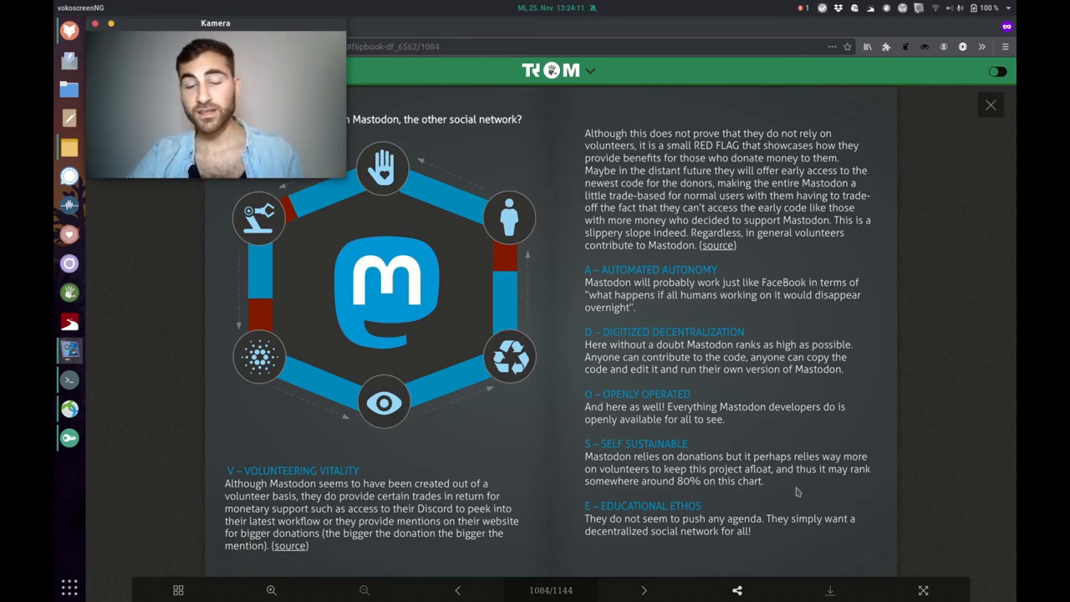
pyautogui.moveTo(771, 552)
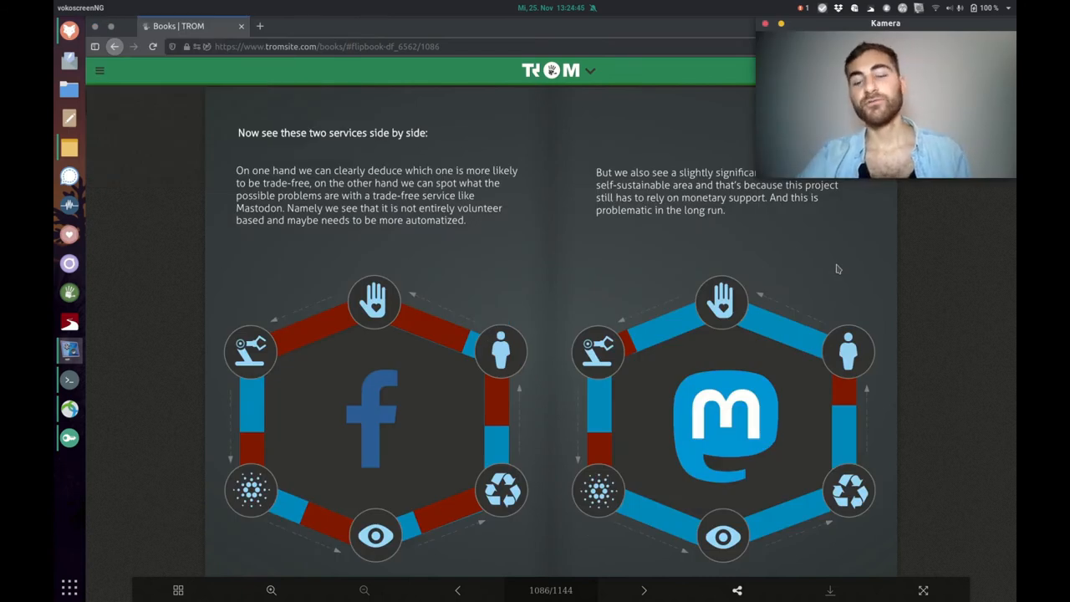
pyautogui.moveTo(676, 461)
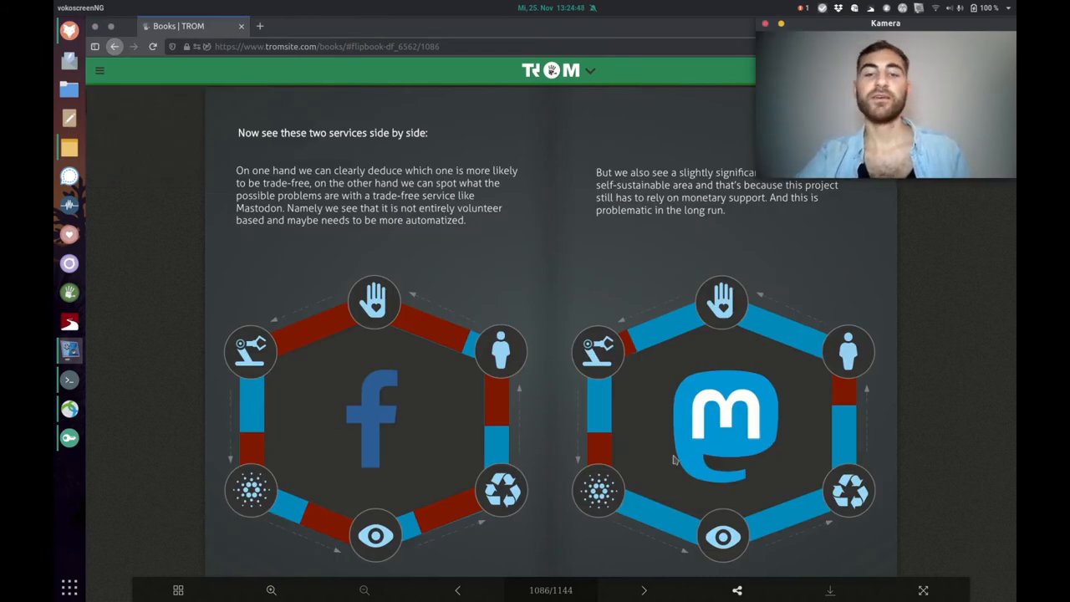
pyautogui.moveTo(786, 339)
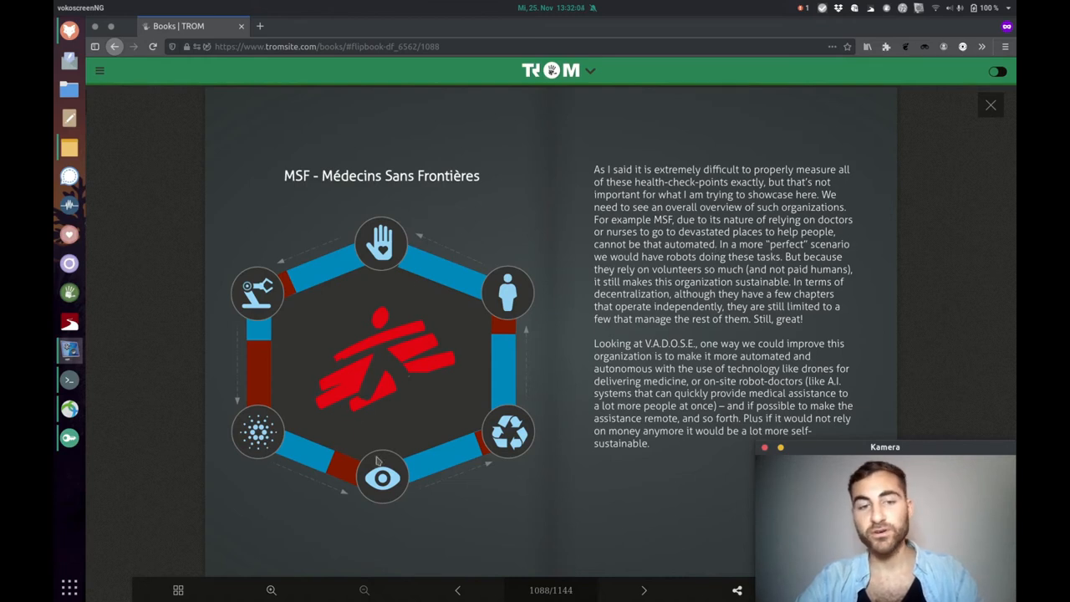
pyautogui.moveTo(878, 302)
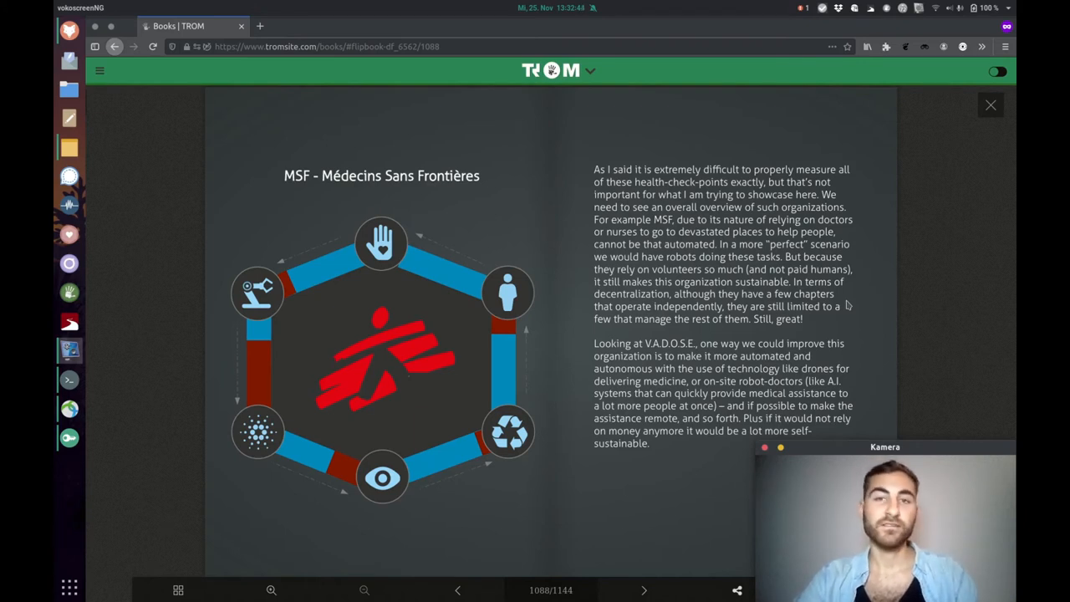
pyautogui.moveTo(698, 471)
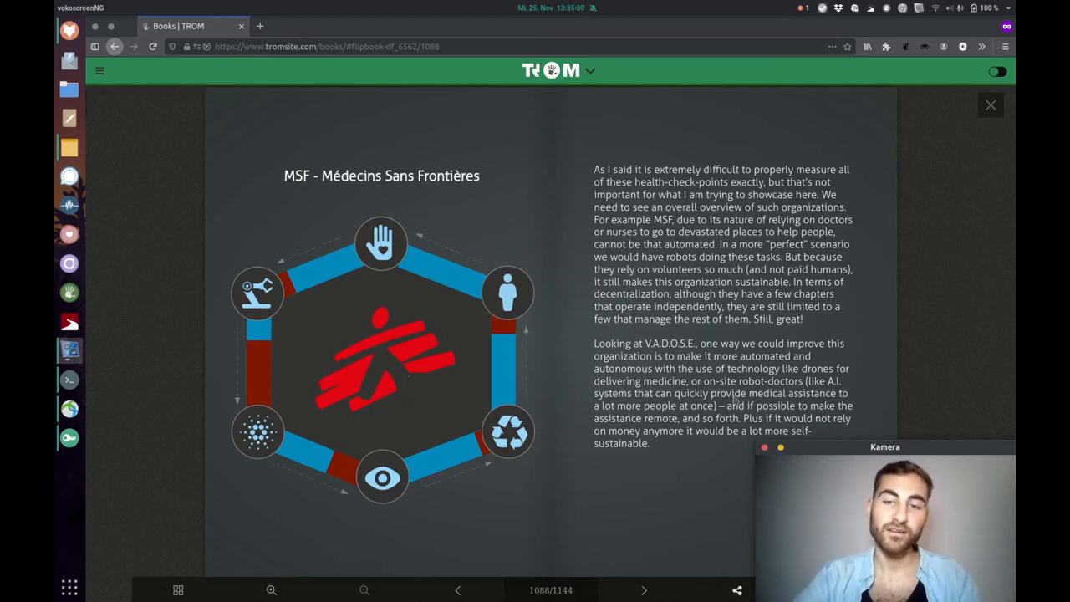
# Flip forward past the 'Is this trade-free?' quiz opening to the YES/NO hexagons spread on page 1092.
pyautogui.click(644, 590)
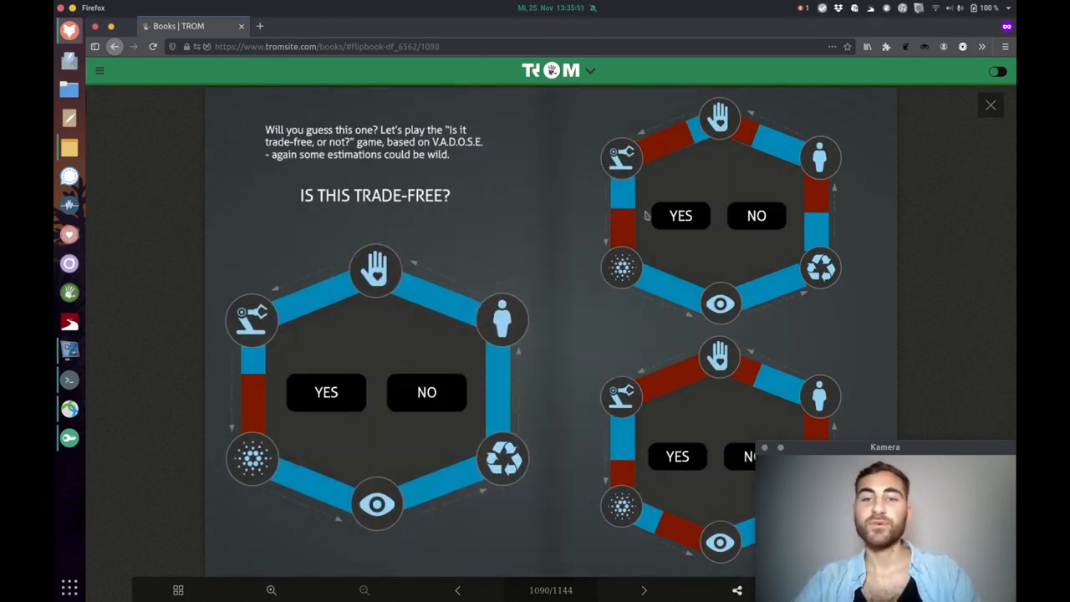
pyautogui.moveTo(816, 351)
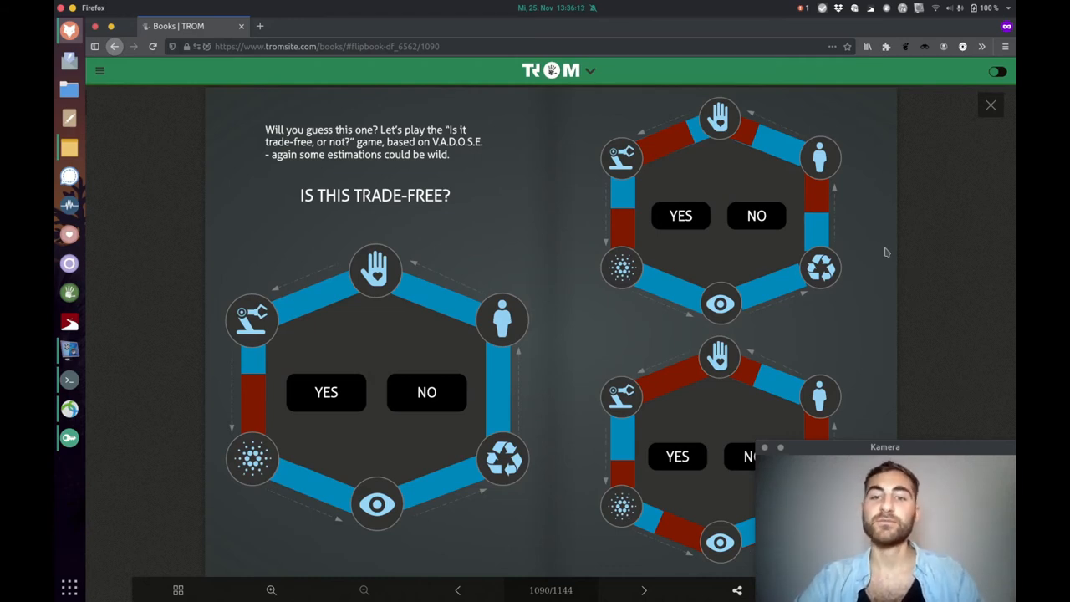
pyautogui.click(643, 590)
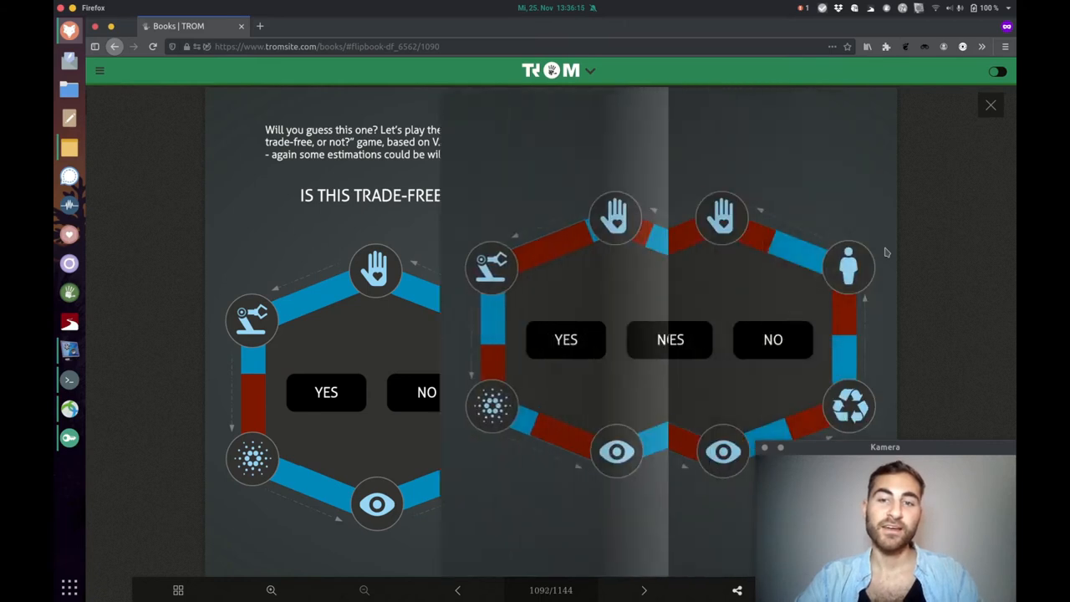
pyautogui.click(644, 588)
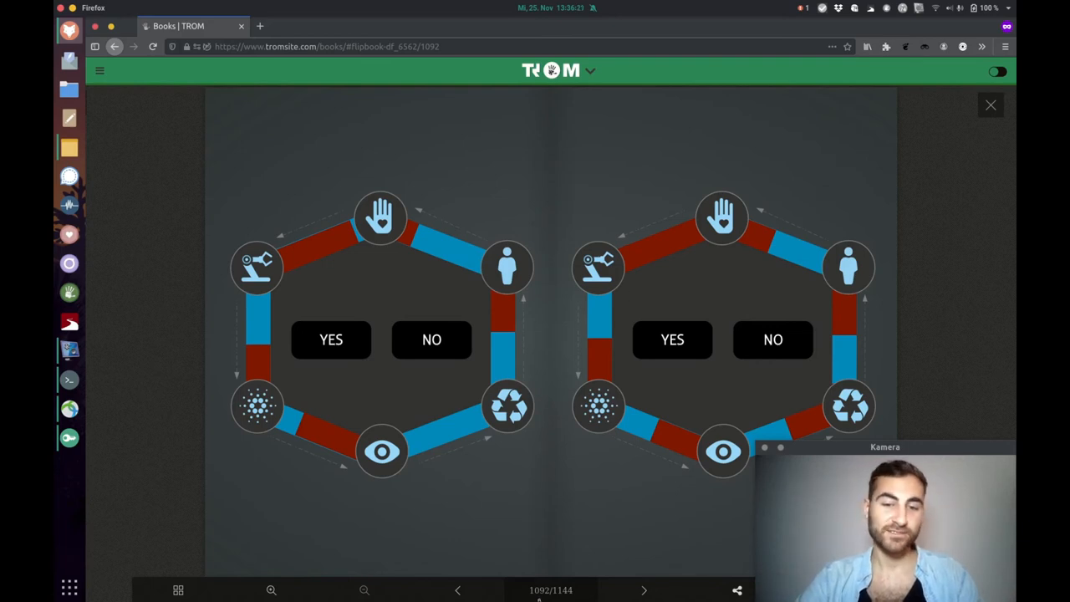
pyautogui.moveTo(777, 199)
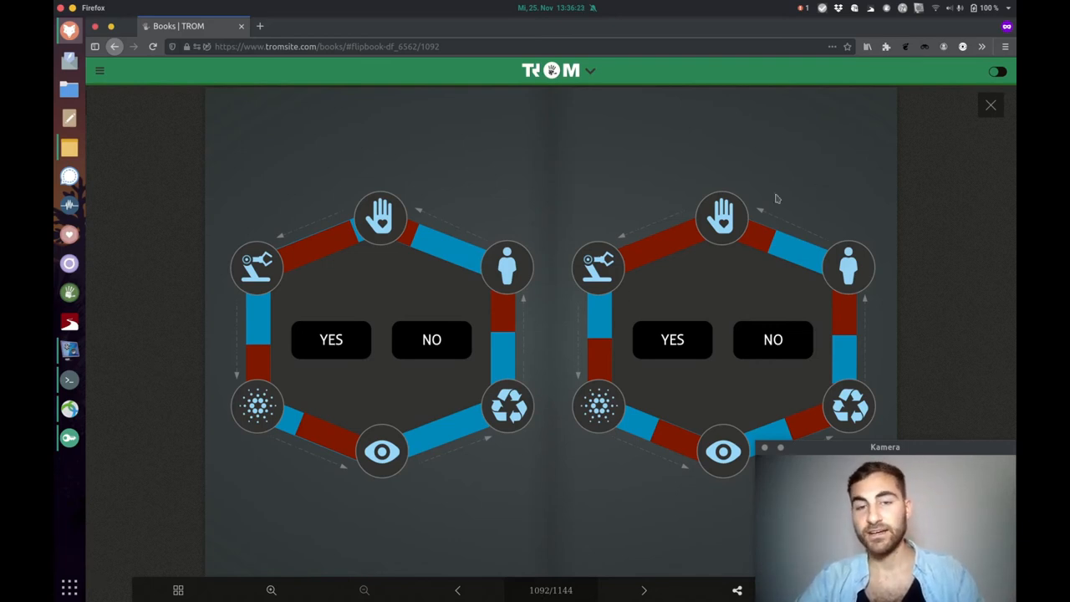
pyautogui.moveTo(784, 159)
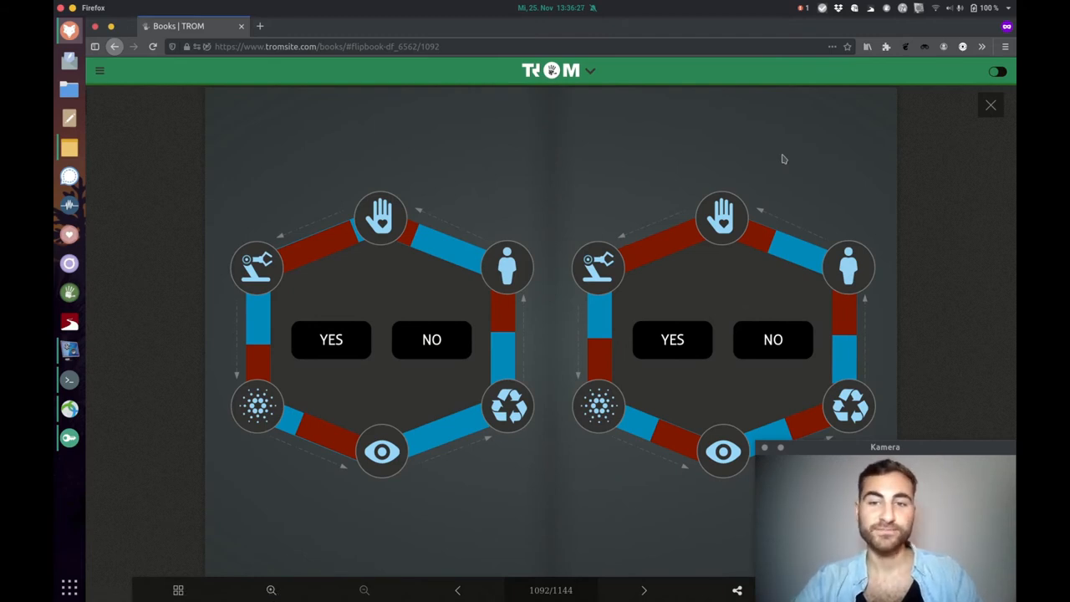
# Flip to page 1094, the bridge scene urging the Kid to go test the world.
pyautogui.click(644, 591)
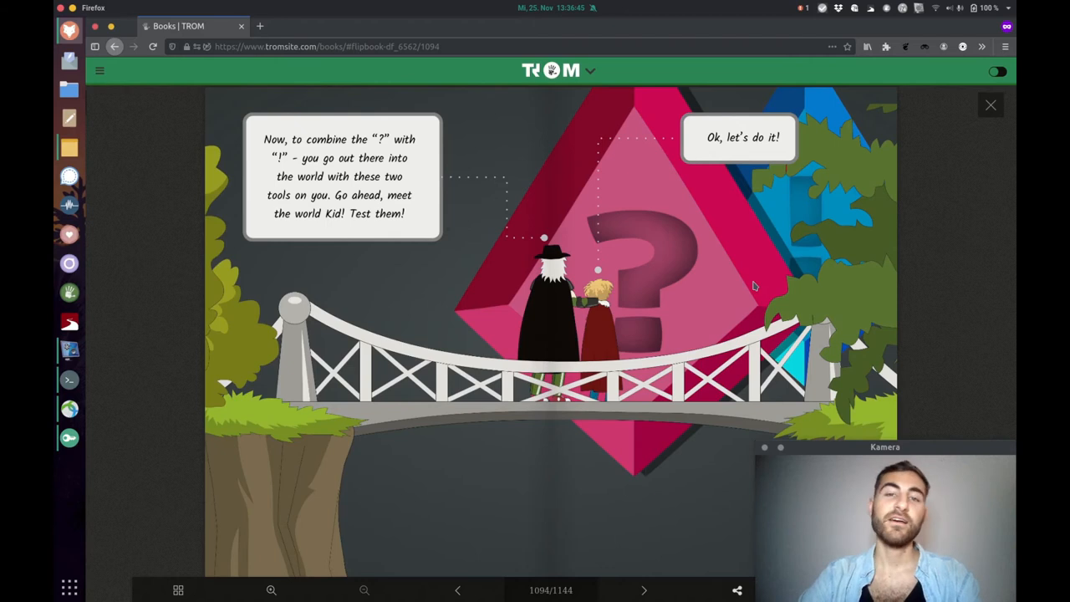
# Flip to page 1096, Framasoft's dialogue concluding 'W.A.I.T. - No Trade!'.
pyautogui.click(642, 591)
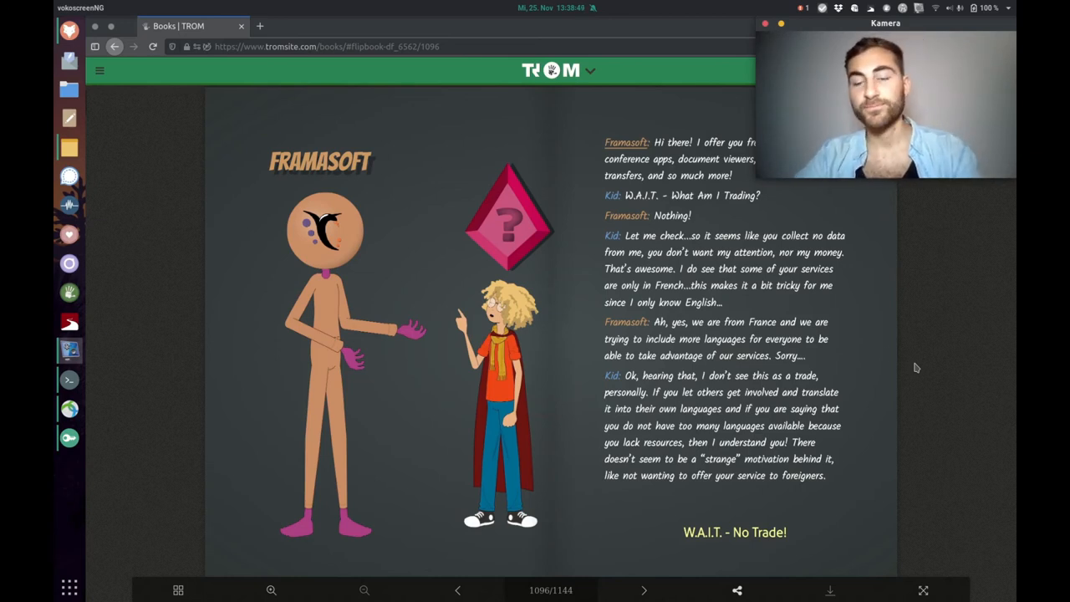
# Flip to page 1098, the V.A.D.O.S.E. analysis of Framasoft with its mostly blue hexagon.
pyautogui.click(644, 590)
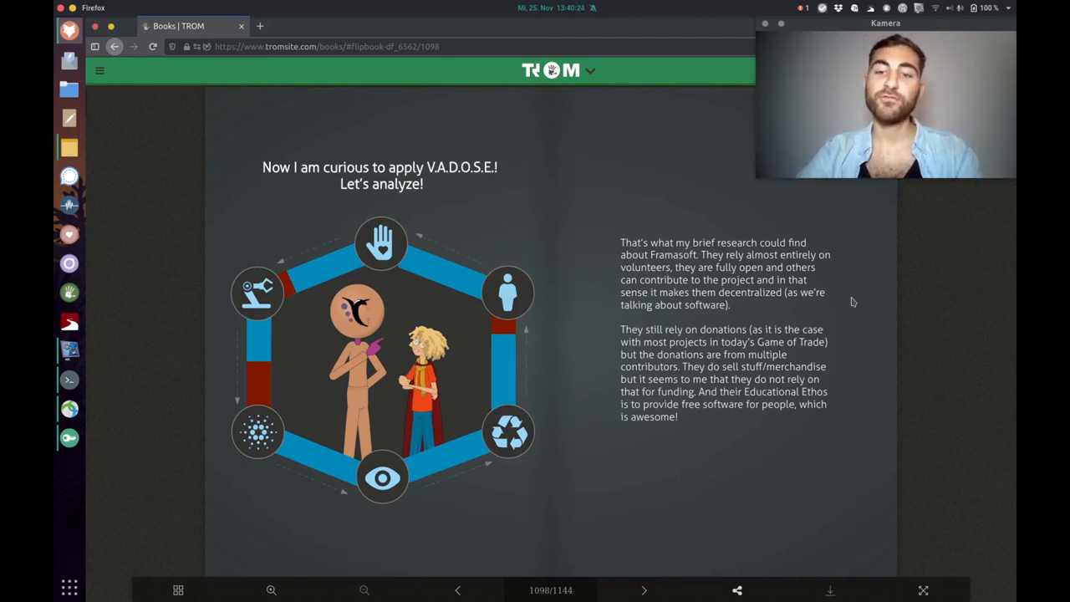
# Flip forward two spreads to page 1102, the shield-and-sword against trade spread.
pyautogui.click(643, 590)
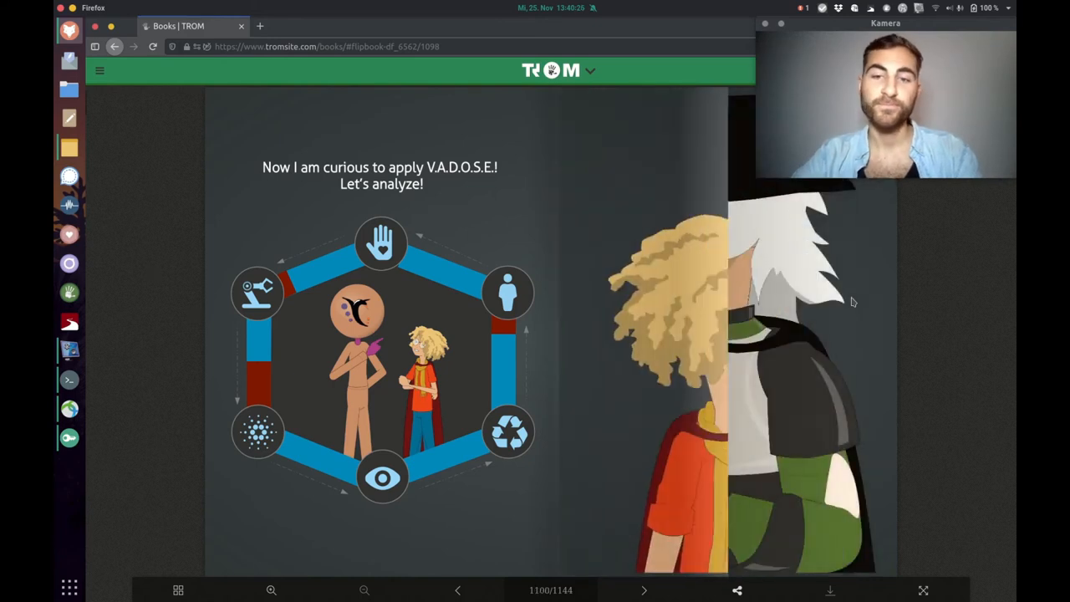
pyautogui.click(642, 590)
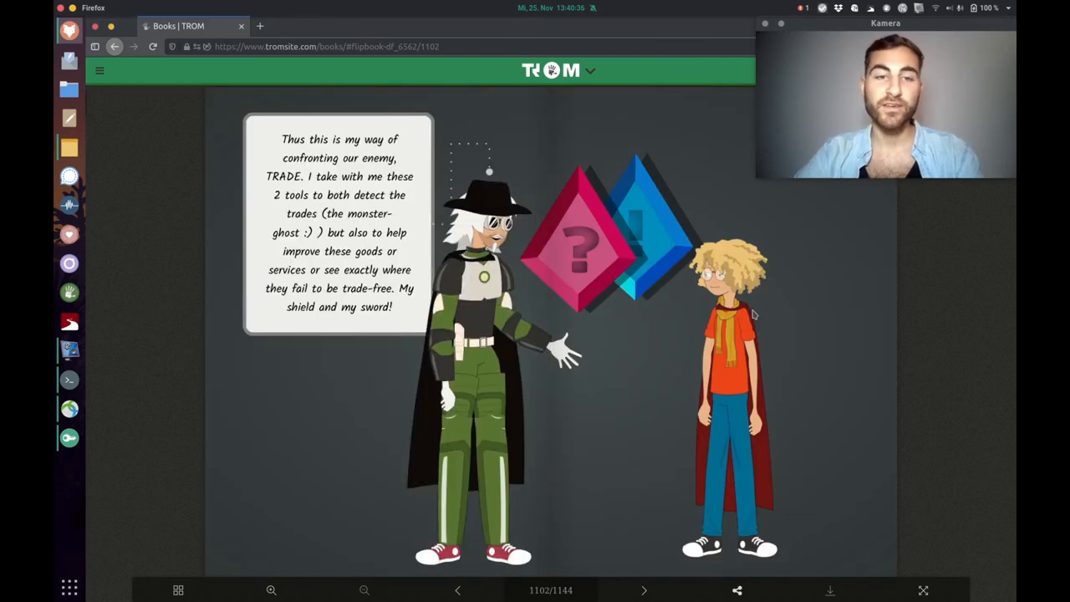
pyautogui.moveTo(371, 408)
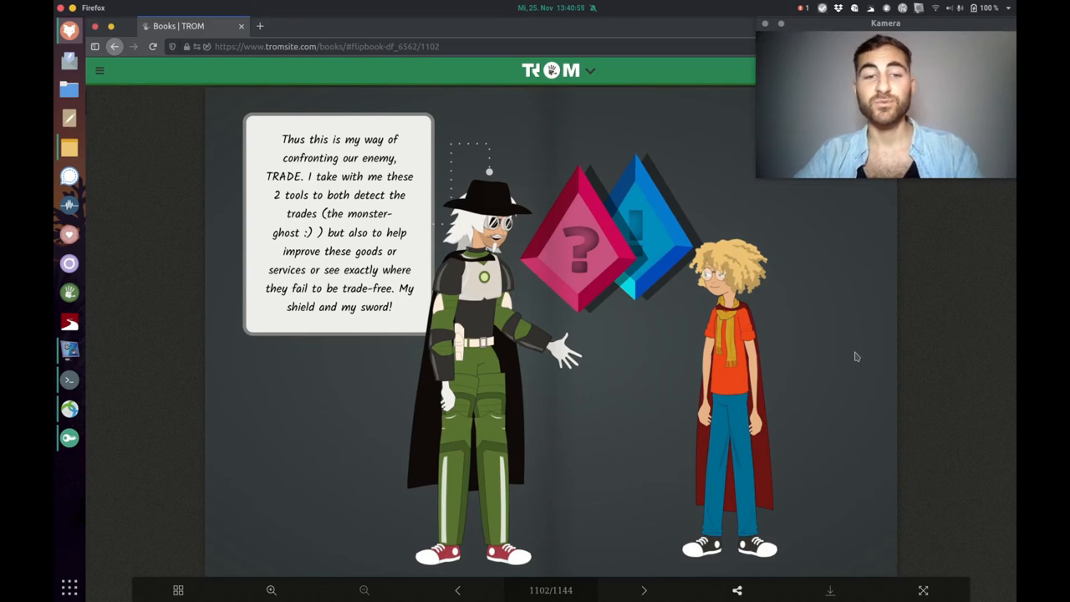
# Flip to page 1104, where the Kid asks whether TROM's superheroes are trade-free.
pyautogui.click(642, 590)
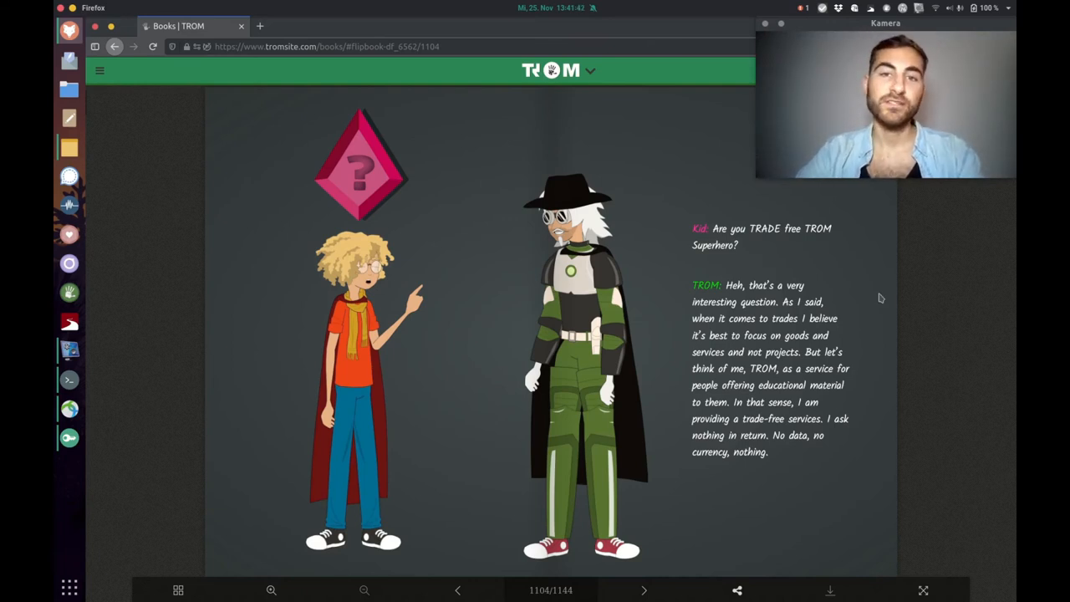
# Flip to page 1106, applying V.A.D.O.S.E. to TROM with the volunteers and TFOS text.
pyautogui.click(642, 590)
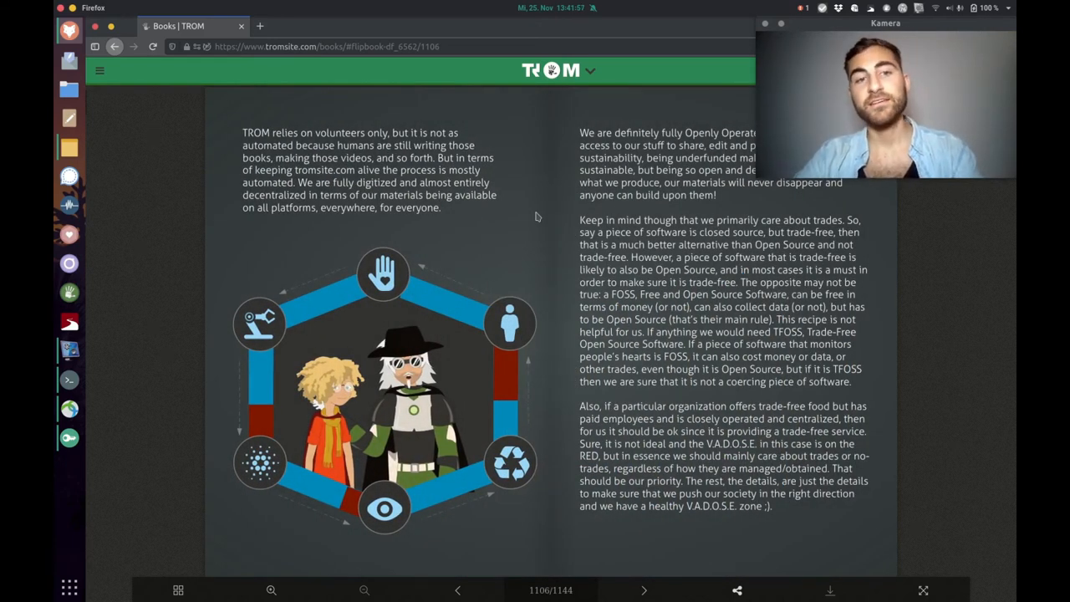
pyautogui.moveTo(482, 220)
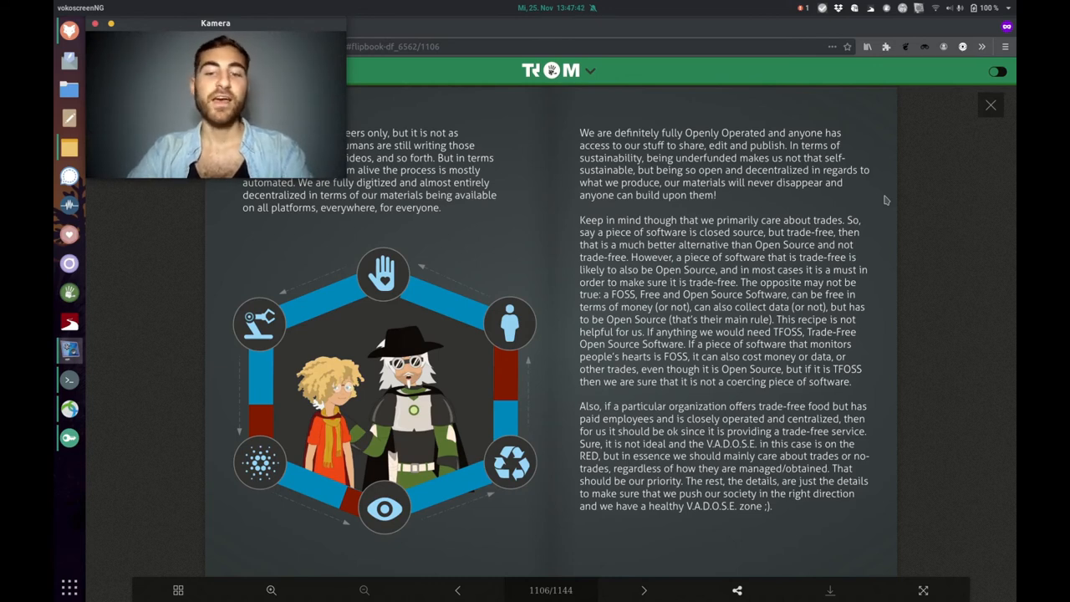
pyautogui.moveTo(839, 224)
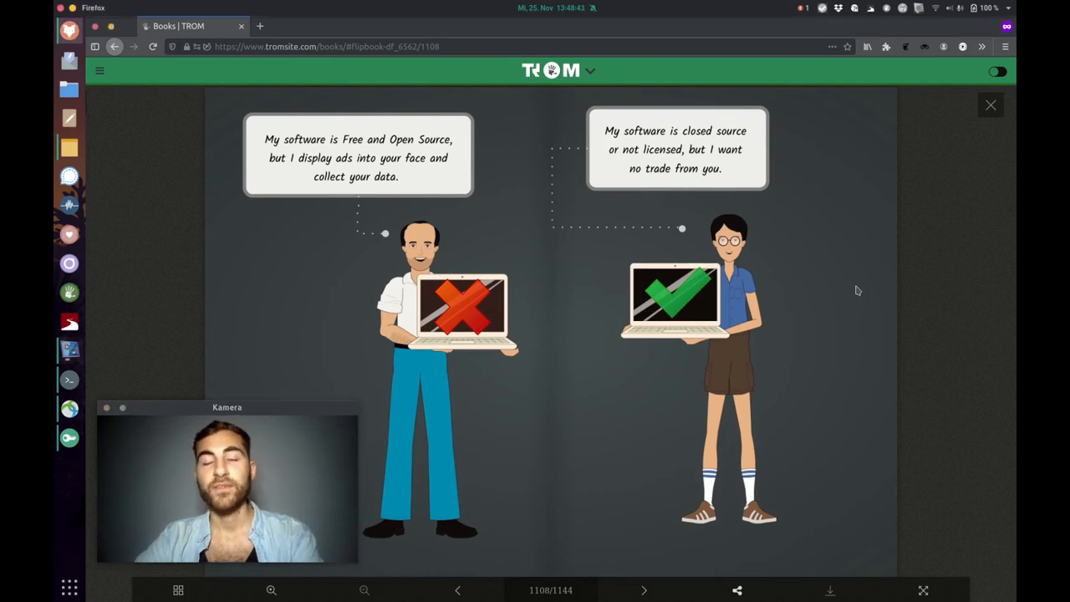
# Flip ahead toward page 1116, the lone superhero with arms outstretched.
pyautogui.click(644, 590)
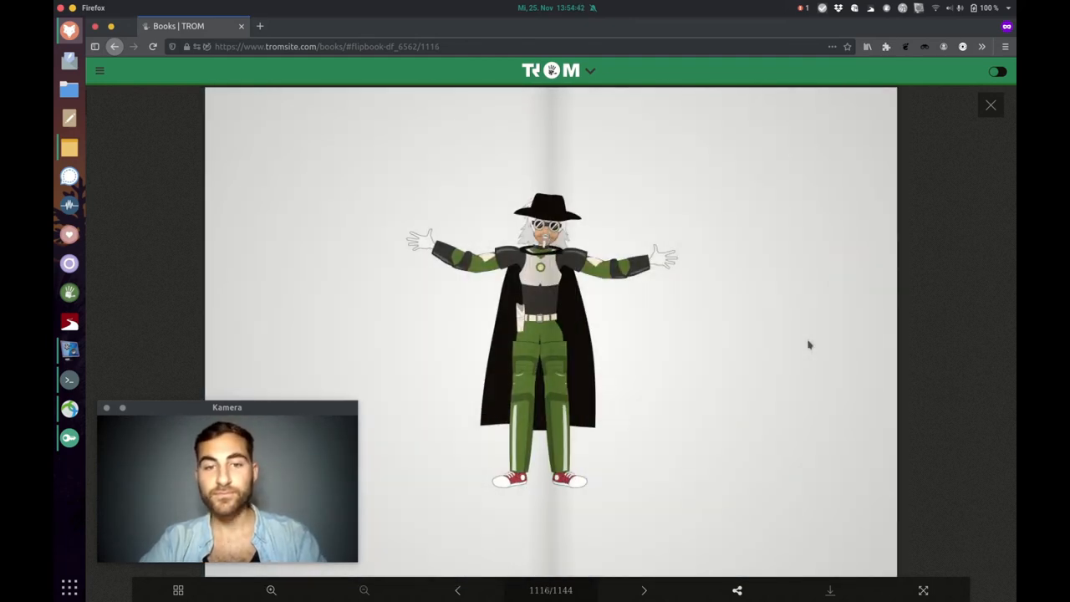
pyautogui.click(644, 590)
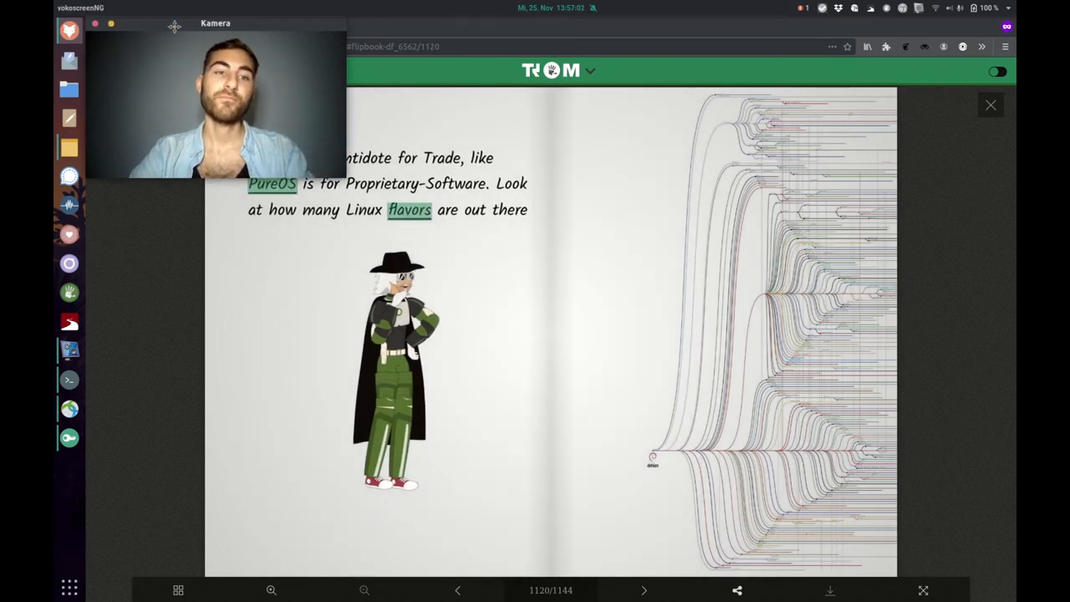
# Flip from page 1120 to page 1122, the close-up Linux distribution family tree.
pyautogui.moveTo(214, 23); pyautogui.dragTo(885, 23)
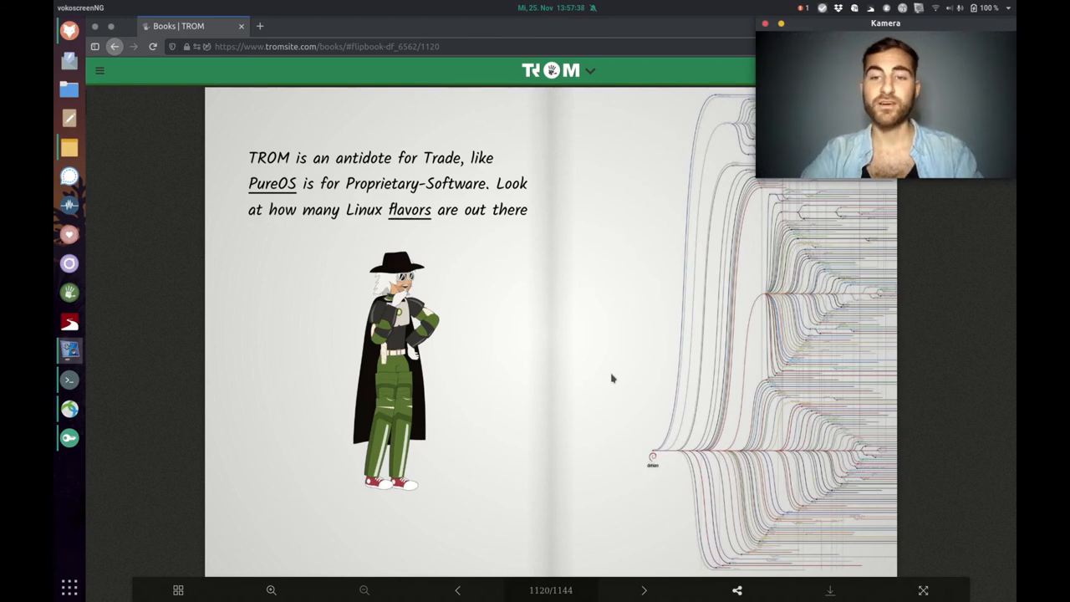
pyautogui.click(644, 590)
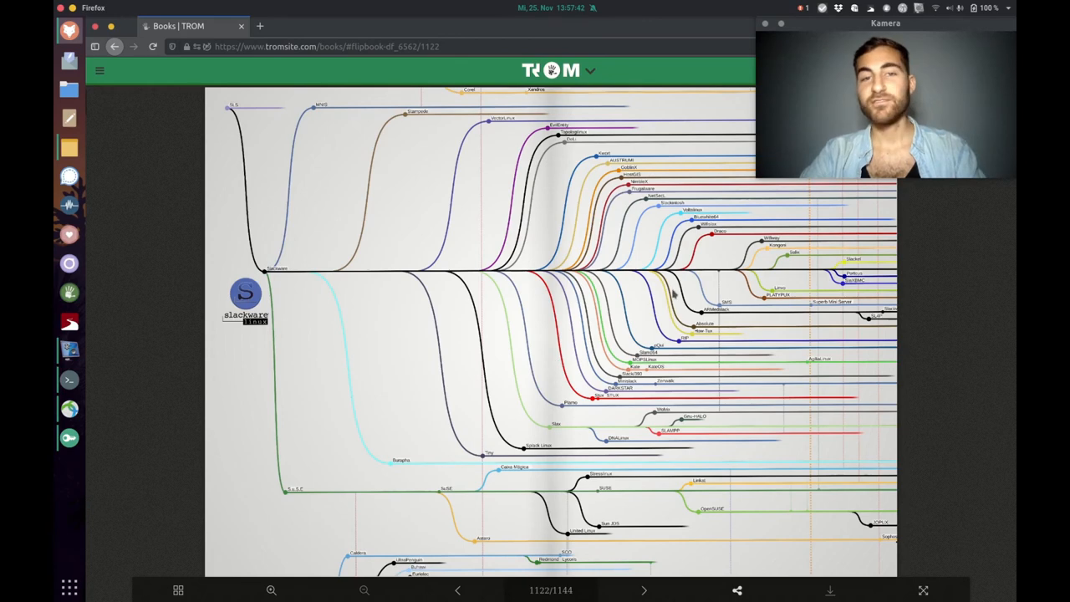
# Flip on to page 1124, saying distributions mutate, evolve and die but fight the same enemy.
pyautogui.click(644, 590)
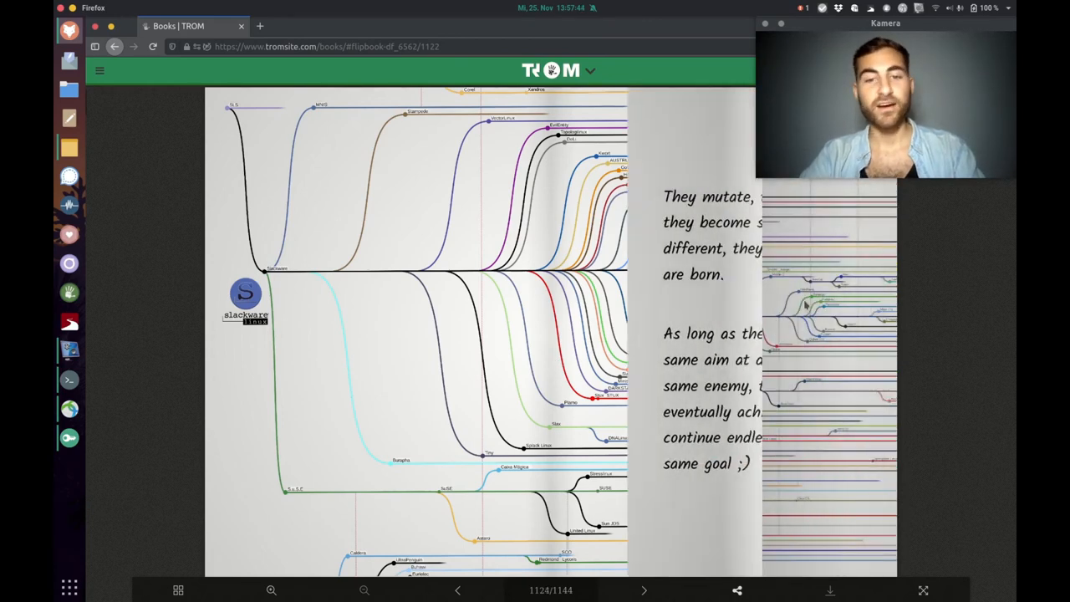
pyautogui.click(644, 590)
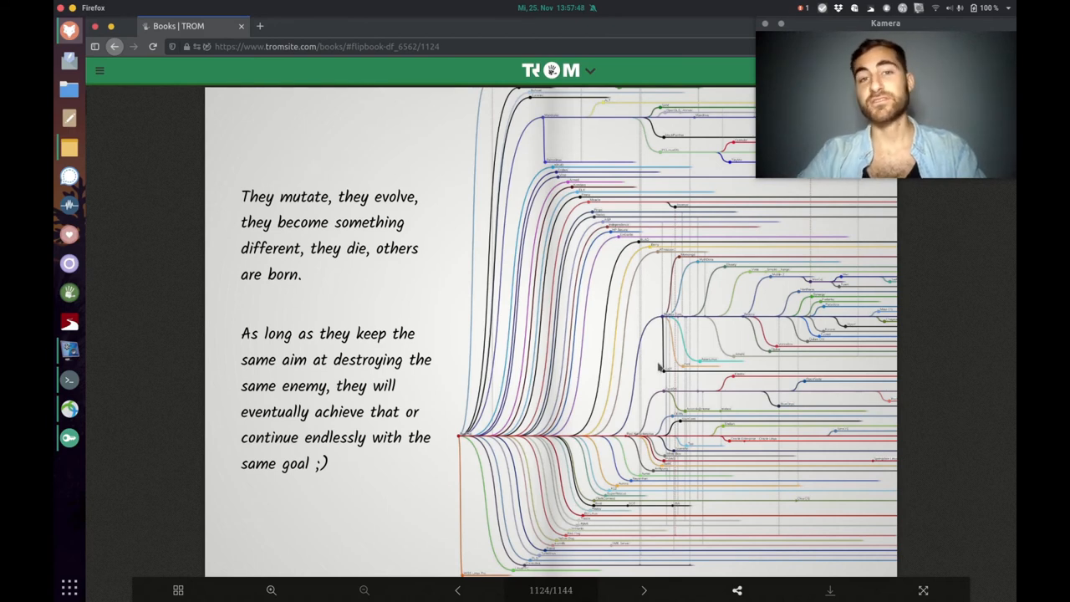
pyautogui.moveTo(493, 334)
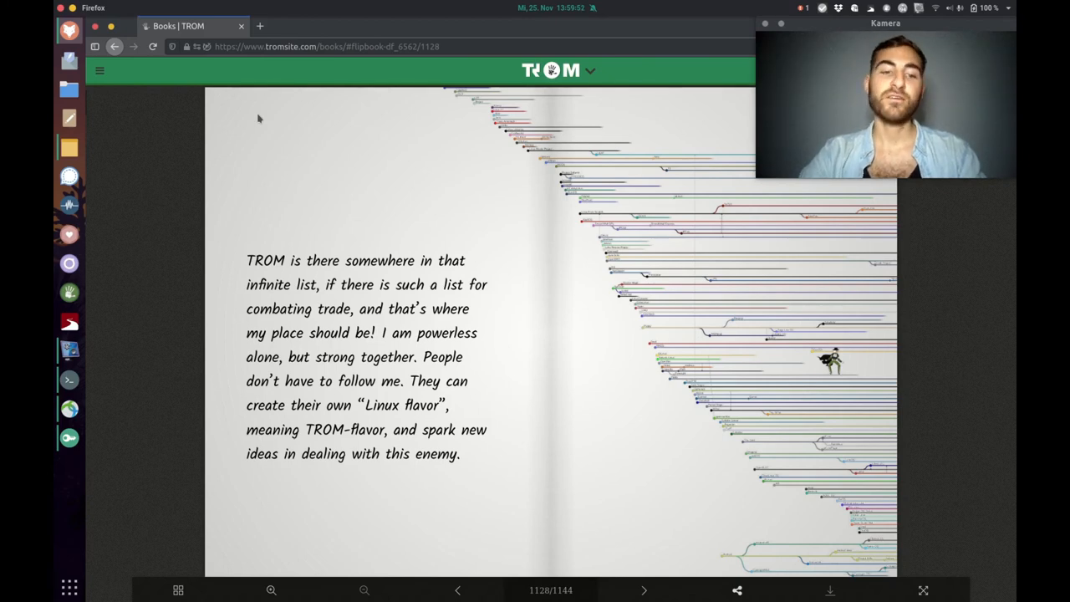
pyautogui.moveTo(258, 187)
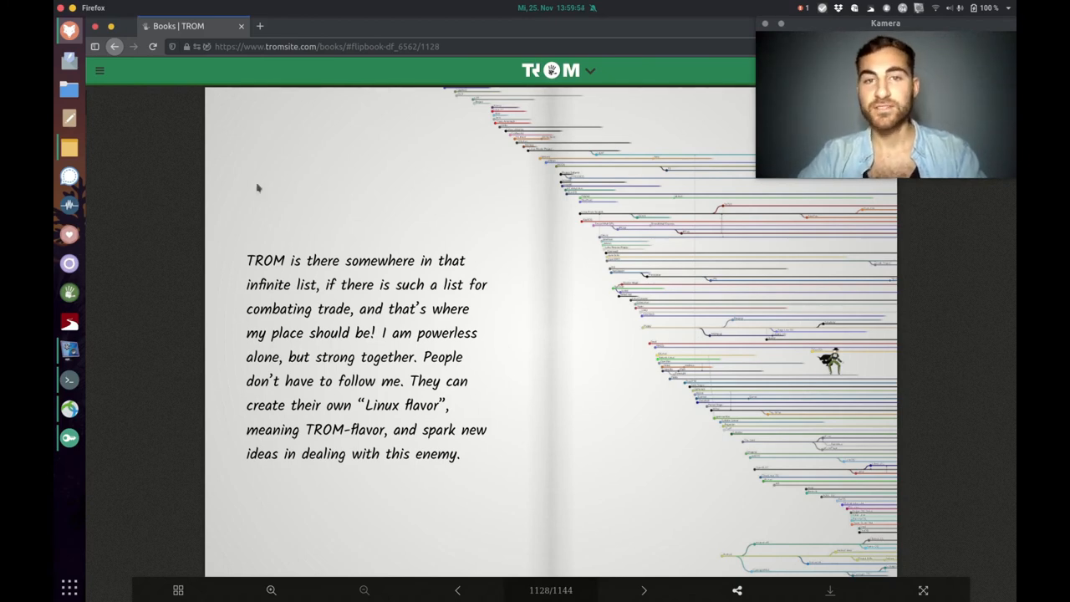
# Flip through the letter to superheroes fighting TRADE to page 1132, ending 'and I'm alright!'.
pyautogui.click(642, 590)
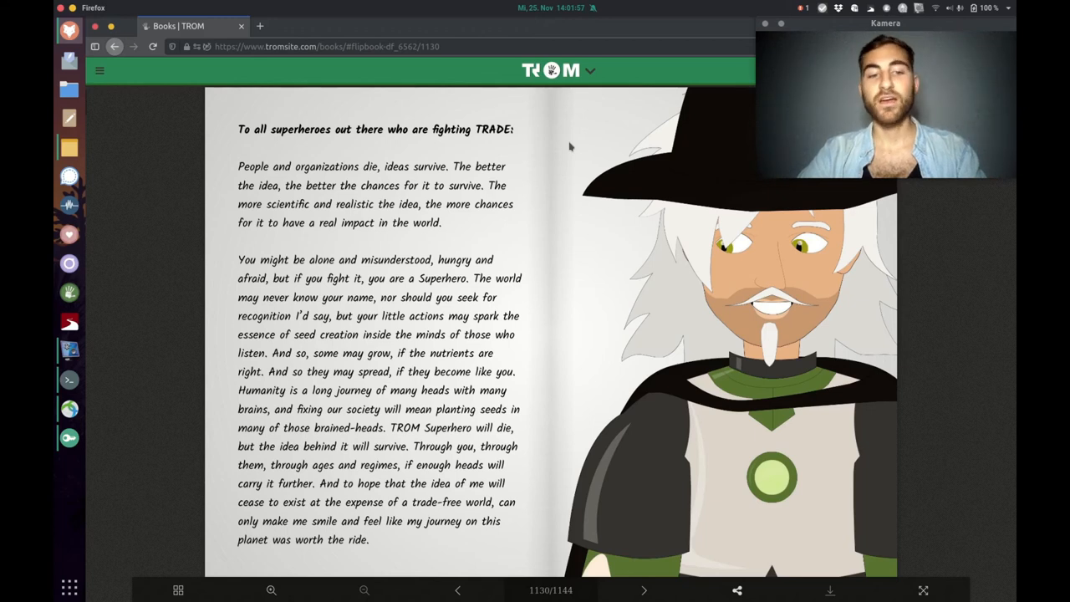
pyautogui.moveTo(570, 364)
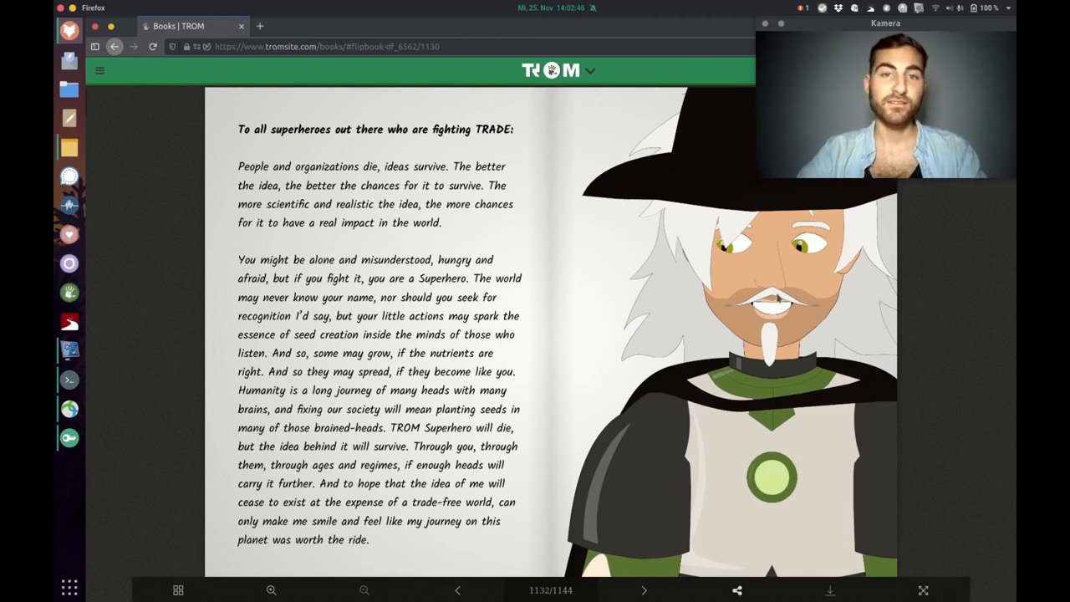
pyautogui.click(644, 591)
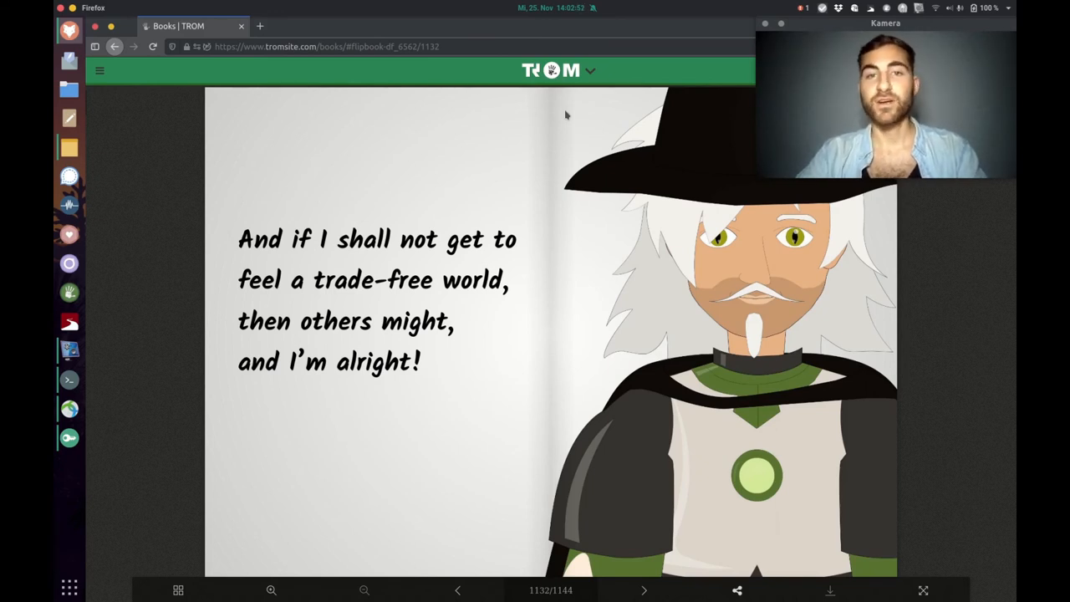
# Flip past the PUTTING EVERYTHING INTO PERSPECTIVE page to the WE UNDERSTOOD / WE ACCEPTED spread on page 1136.
pyautogui.click(642, 591)
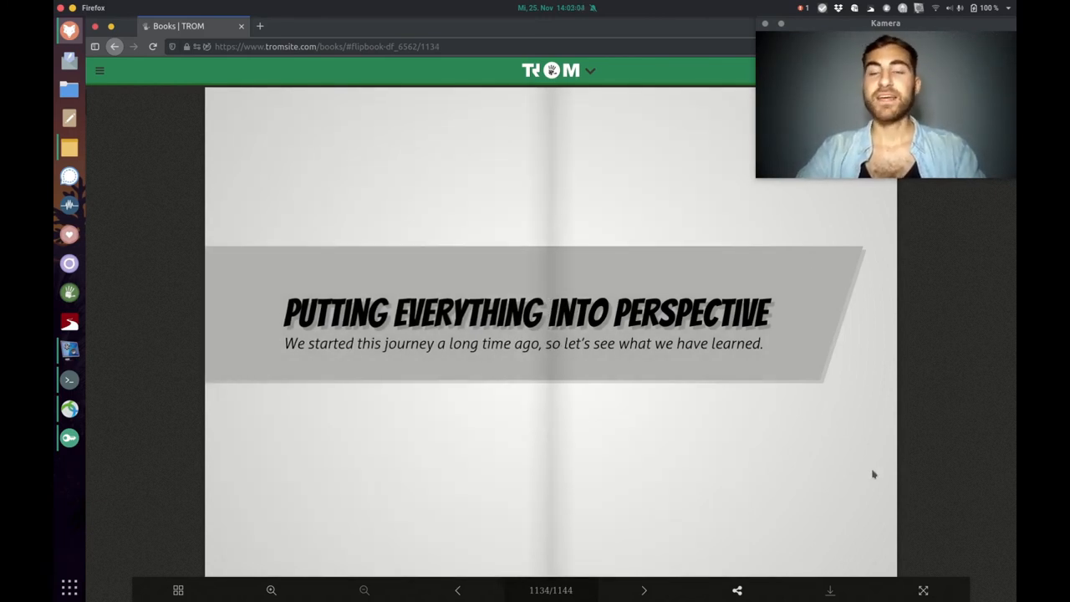
pyautogui.click(644, 590)
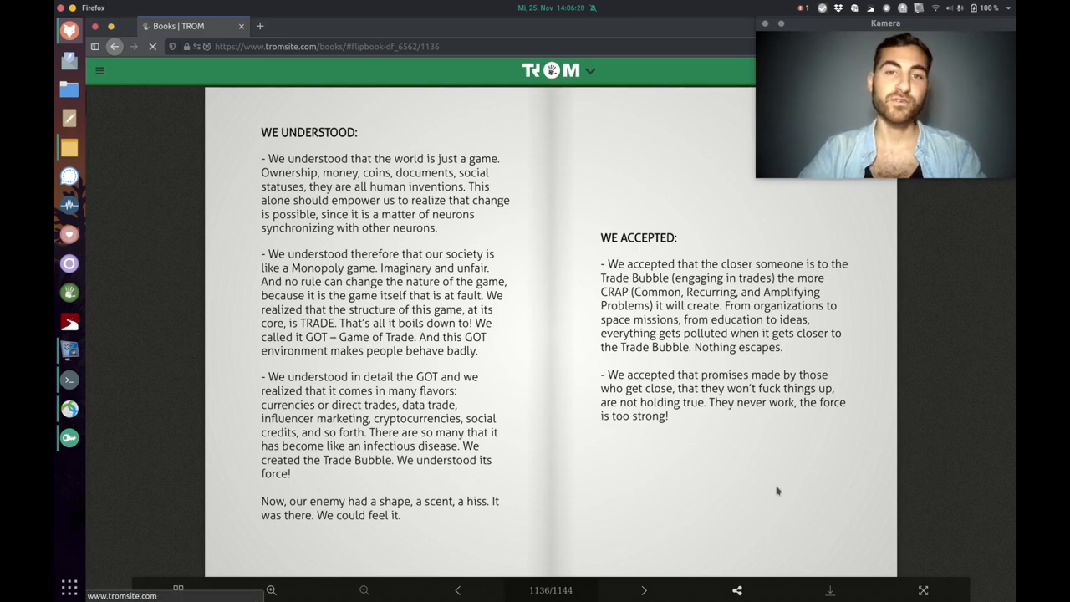
# Flip to page 1138, the WE GOT READY and WE STARTED TO FIGHT recap spread.
pyautogui.click(642, 590)
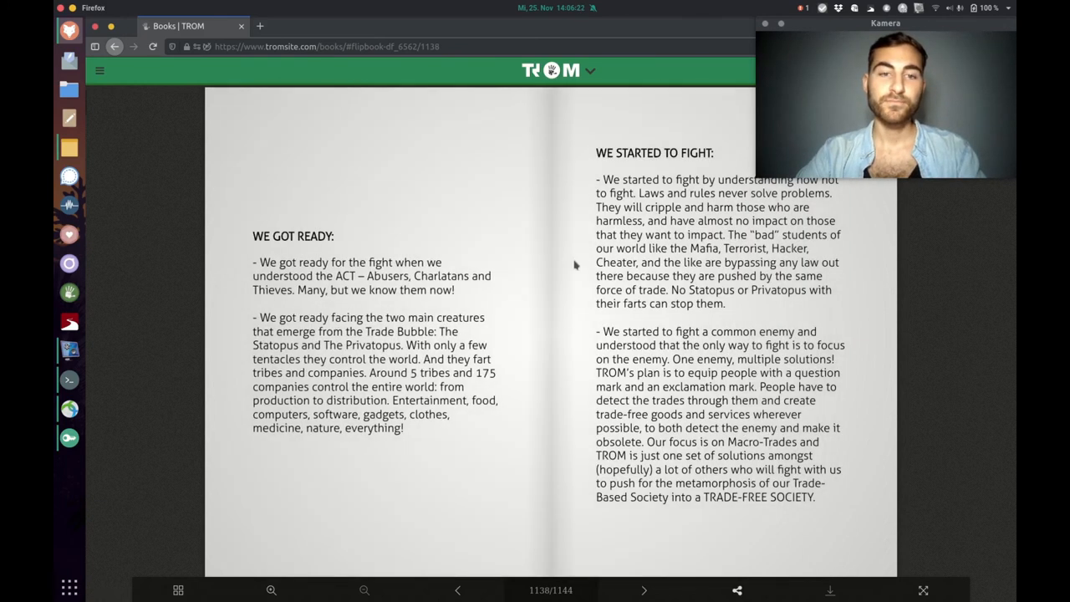
pyautogui.moveTo(505, 141)
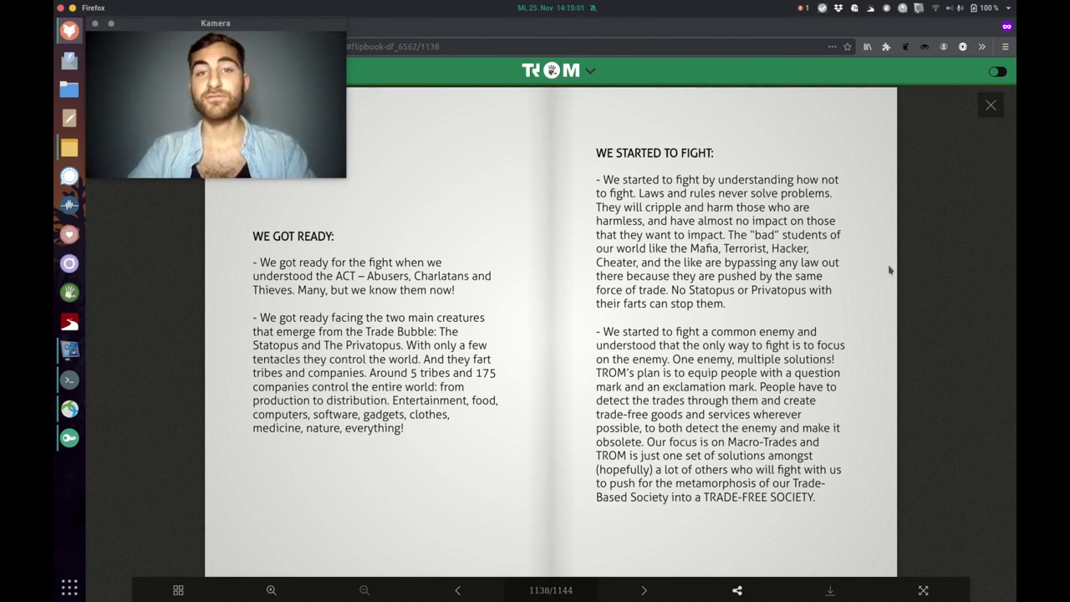
# Flip past the GOT/ACT/CRAP slogan page 1140 to the W.A.I.T. for V.A.D.O.S.E. superhero page 1142.
pyautogui.click(642, 590)
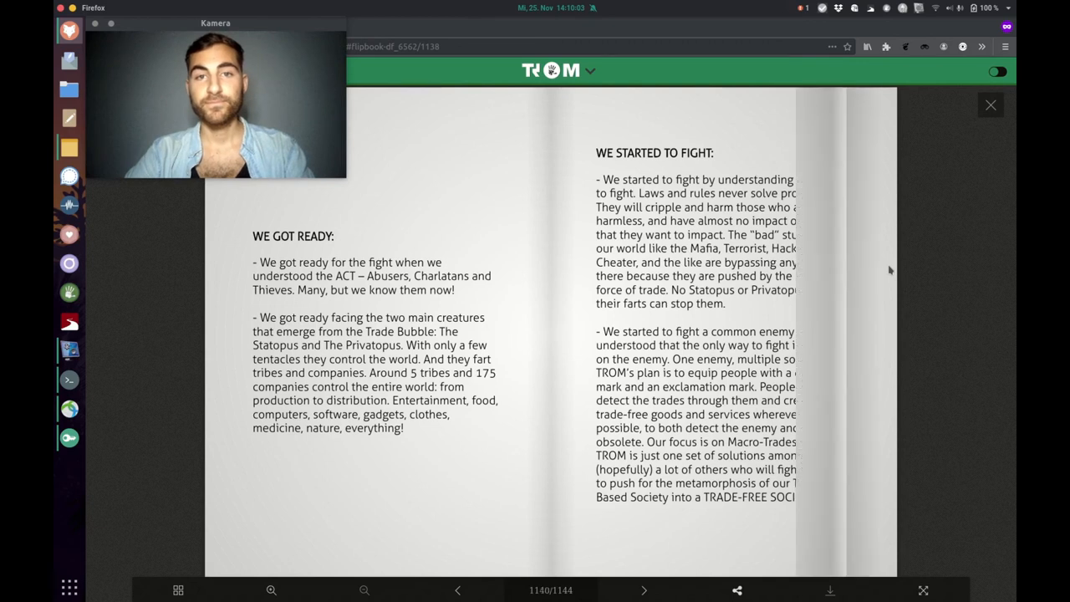
pyautogui.click(642, 590)
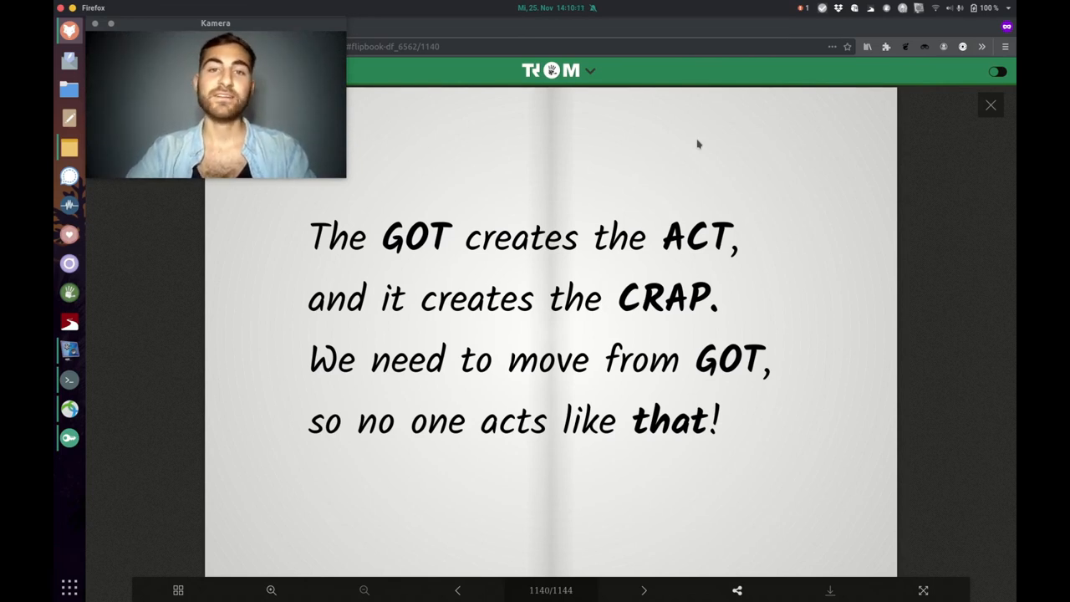
pyautogui.click(644, 590)
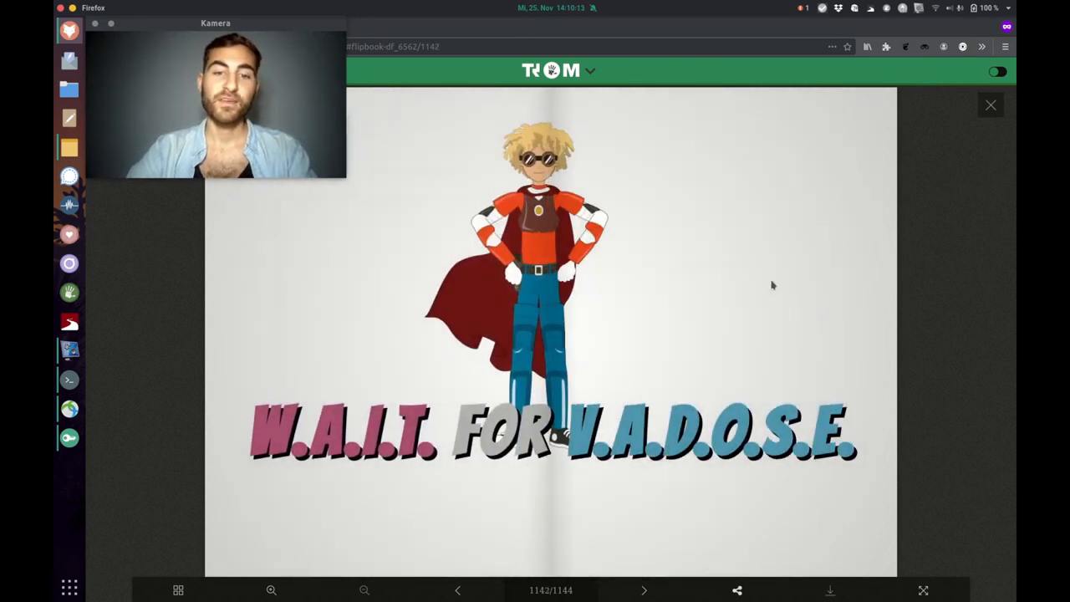